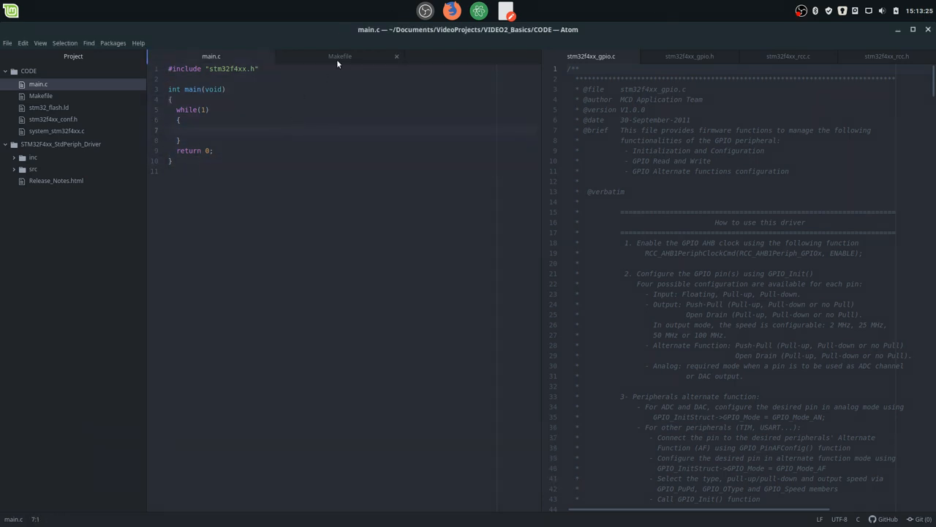
Step: Glance at the Makefile, return to main.c and add blank lines above while(1)
click(339, 56)
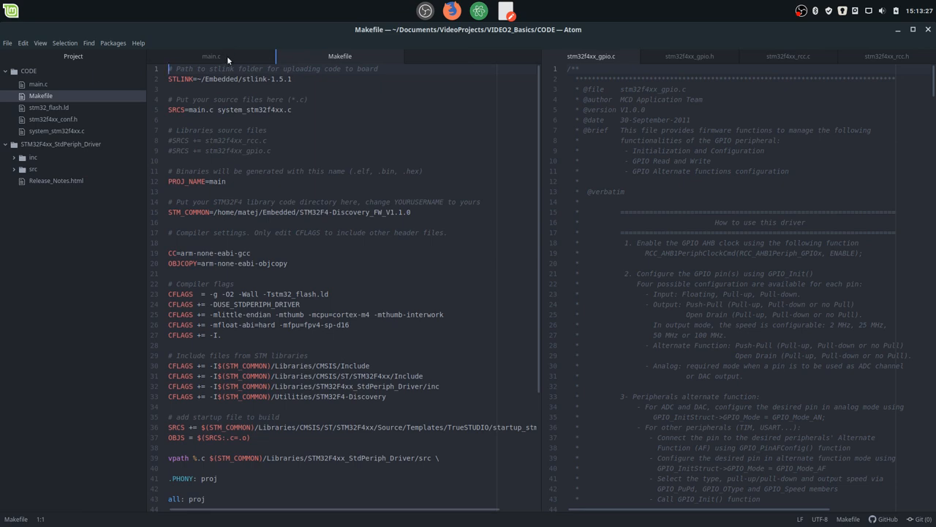
click(210, 56)
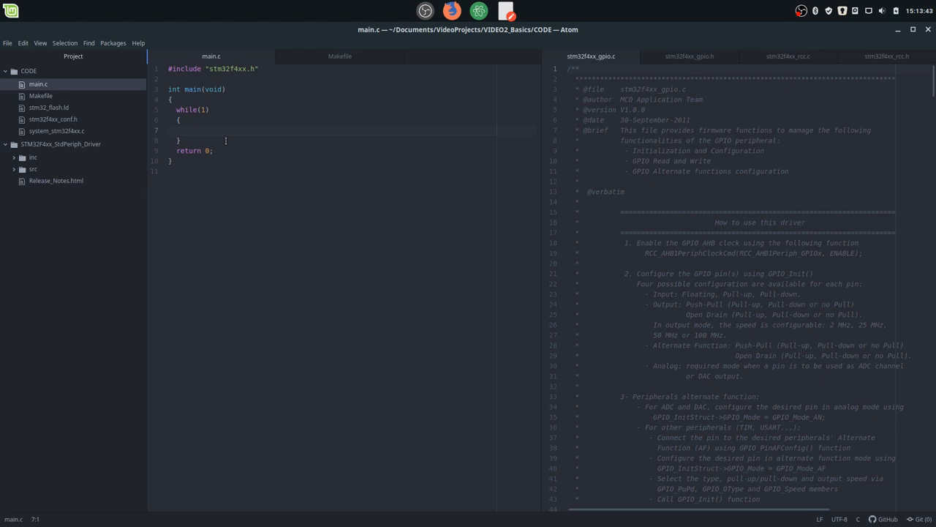
click(168, 129)
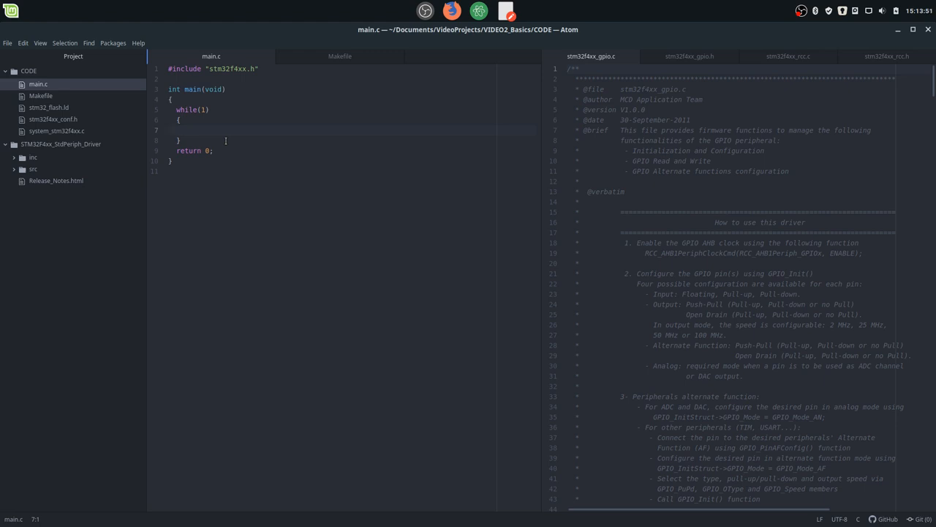
click(170, 130)
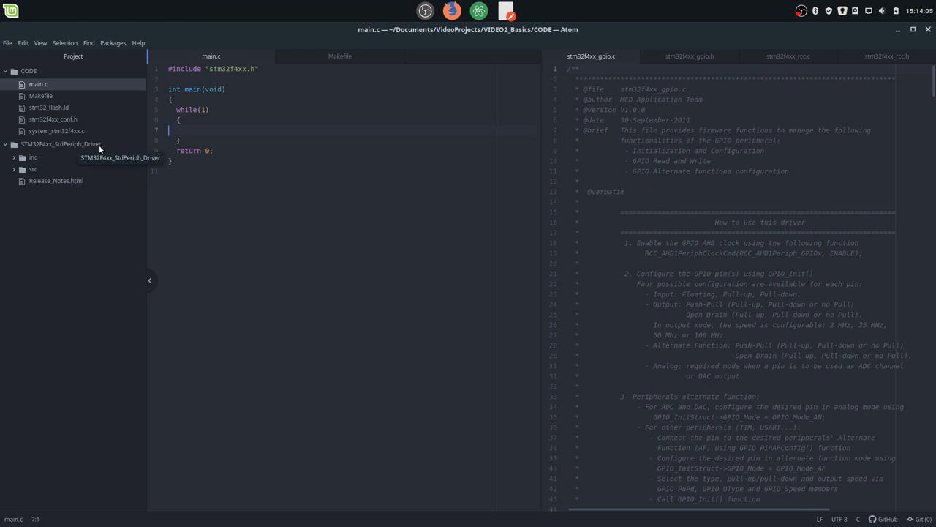
Step: Expand STM32F4xx_StdPeriph_Driver and its inc folder, then show stm32f4xx_rcc.c
click(33, 158)
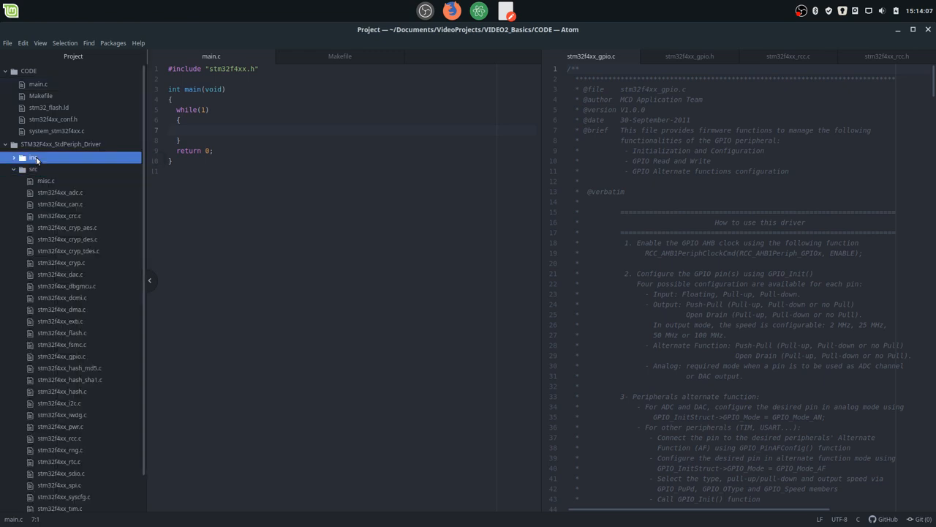
click(33, 158)
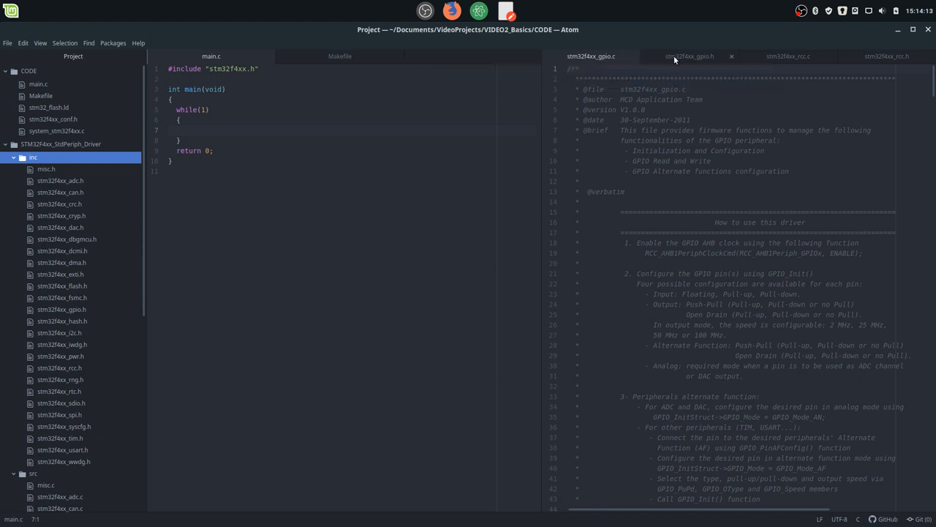
mouse_move(788, 56)
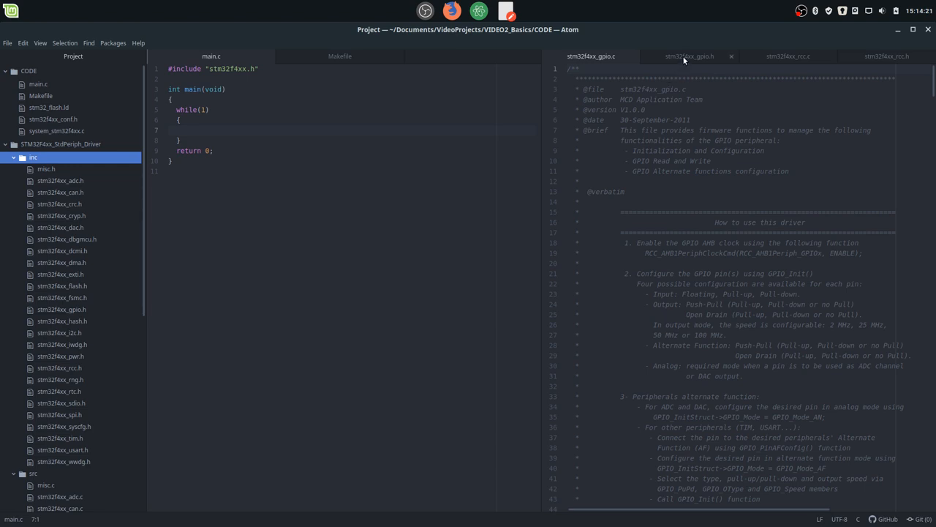
mouse_move(749, 158)
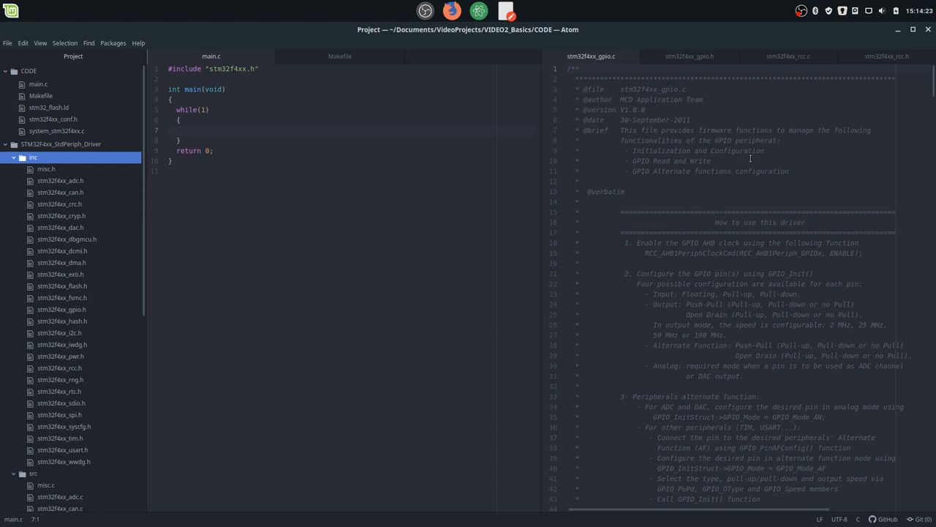
mouse_move(740, 171)
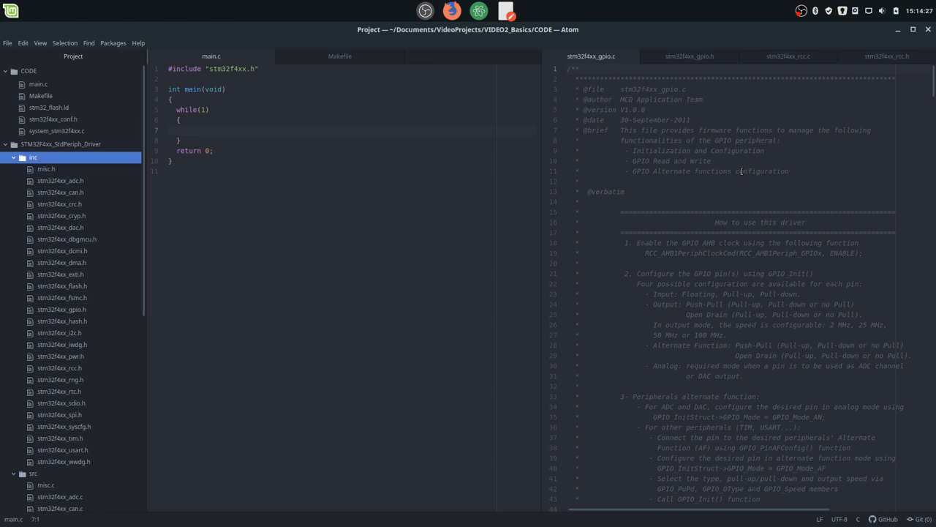
mouse_move(301, 110)
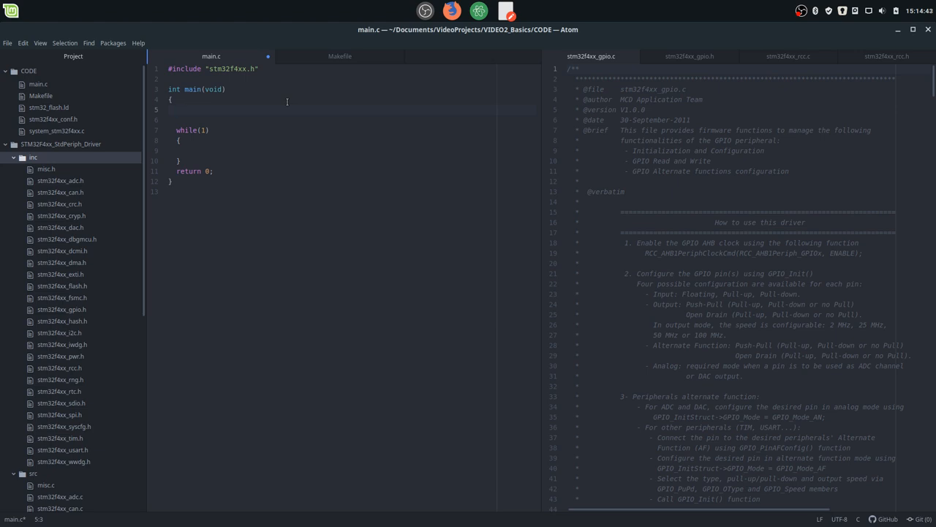
mouse_move(789, 56)
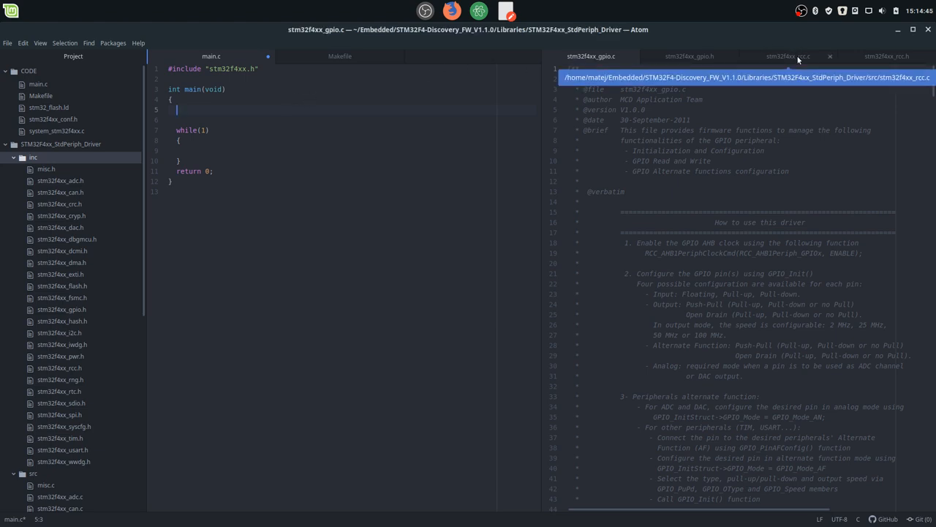
click(787, 56)
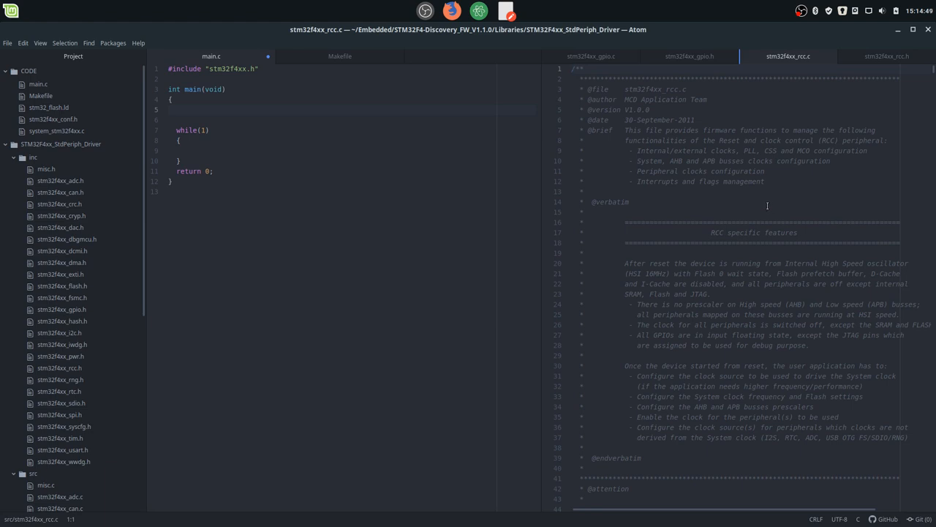
mouse_move(640, 156)
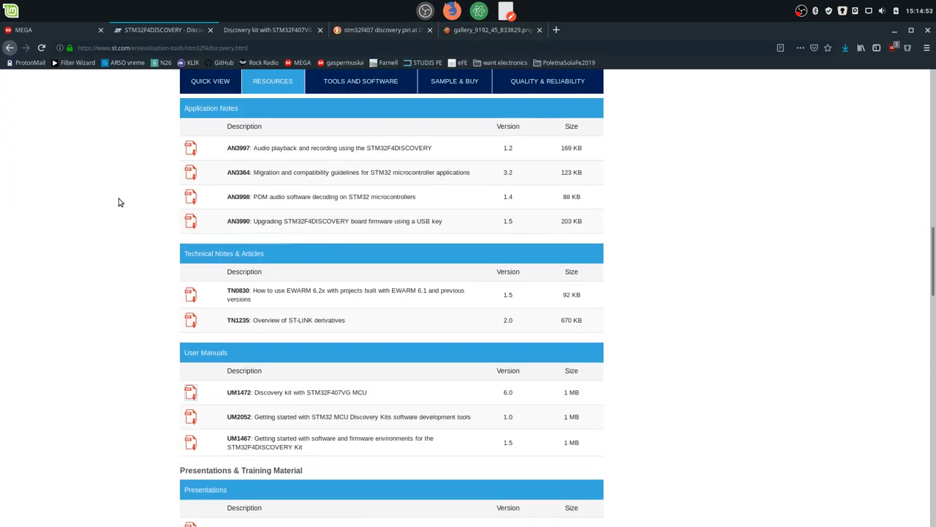
Step: Scroll the STM32F4DISCOVERY product page and switch to the user manual's LED and push-button sections
scroll(up, 3)
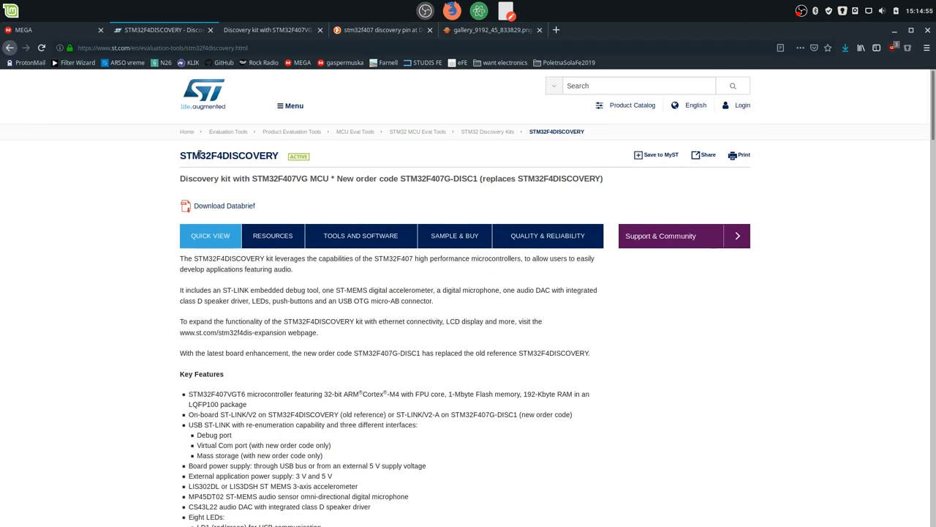
scroll(down, 3)
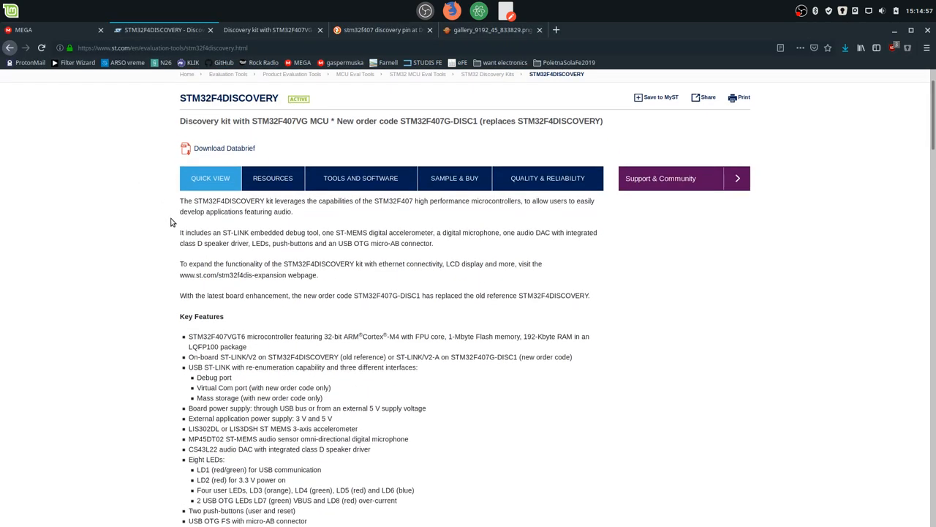
scroll(down, 3)
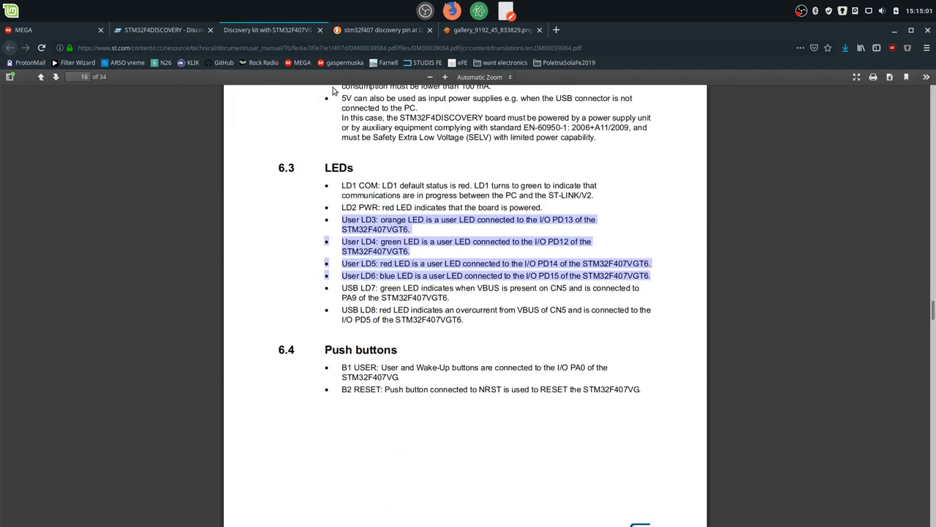
mouse_move(404, 285)
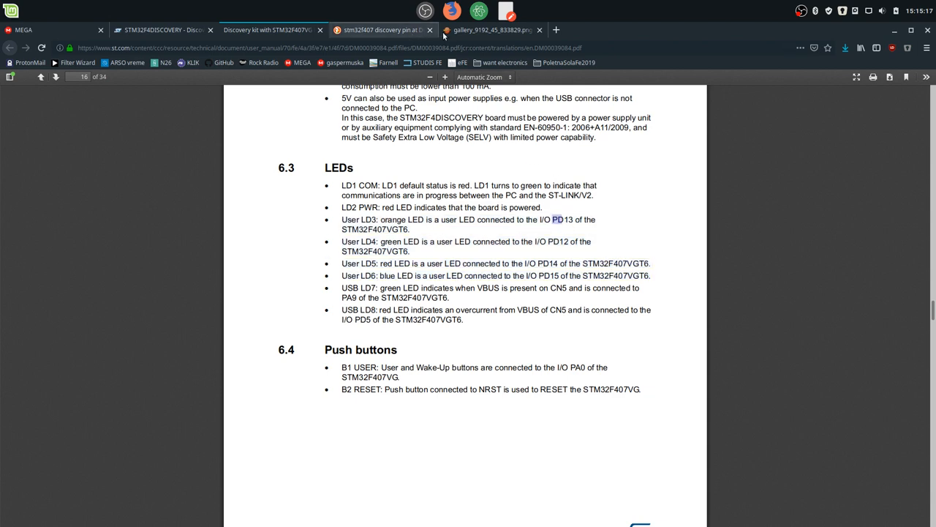
click(490, 29)
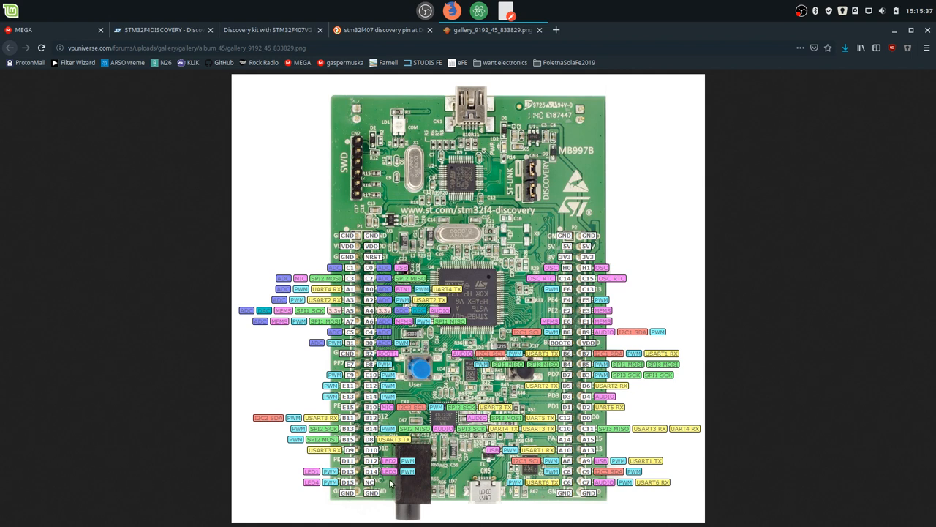
mouse_move(359, 471)
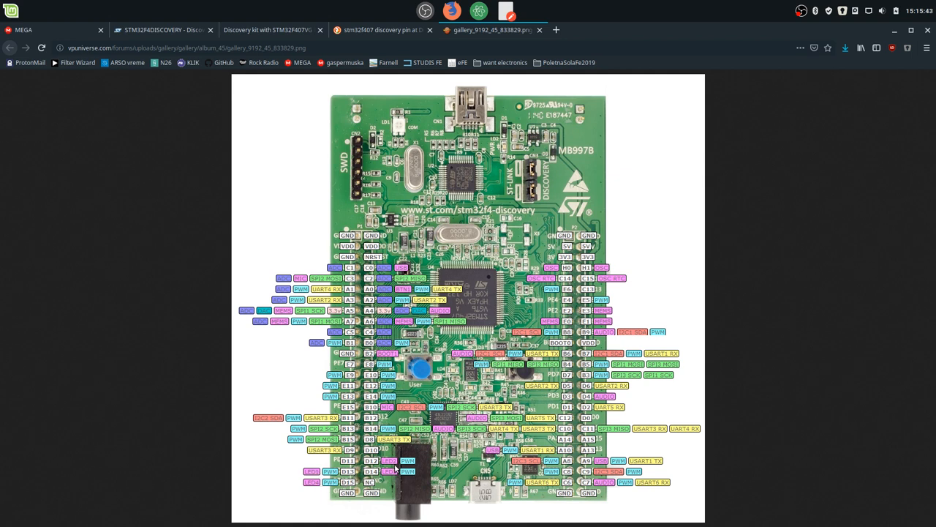
mouse_move(335, 495)
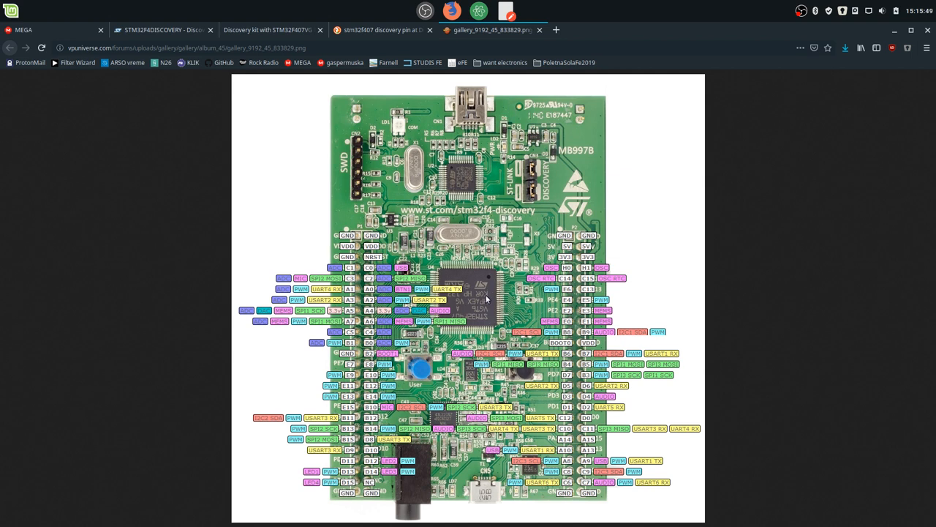
mouse_move(400, 408)
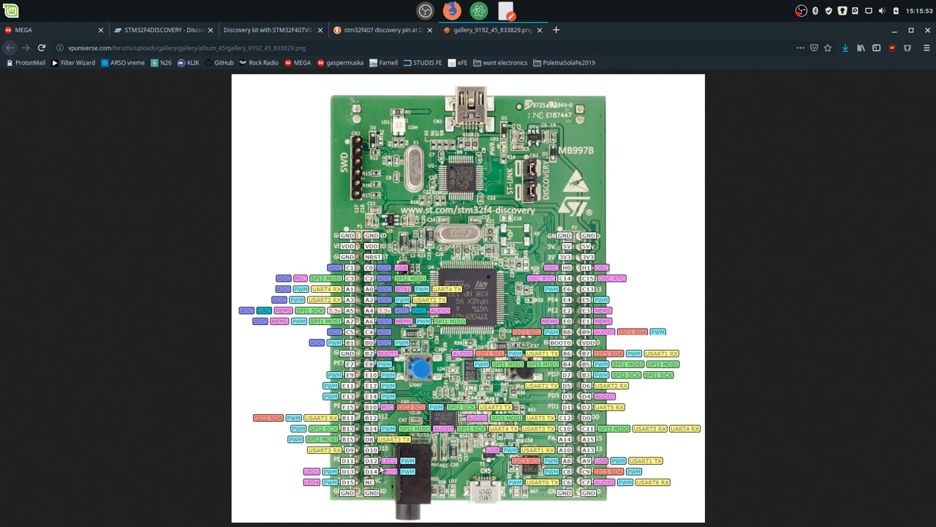
mouse_move(386, 313)
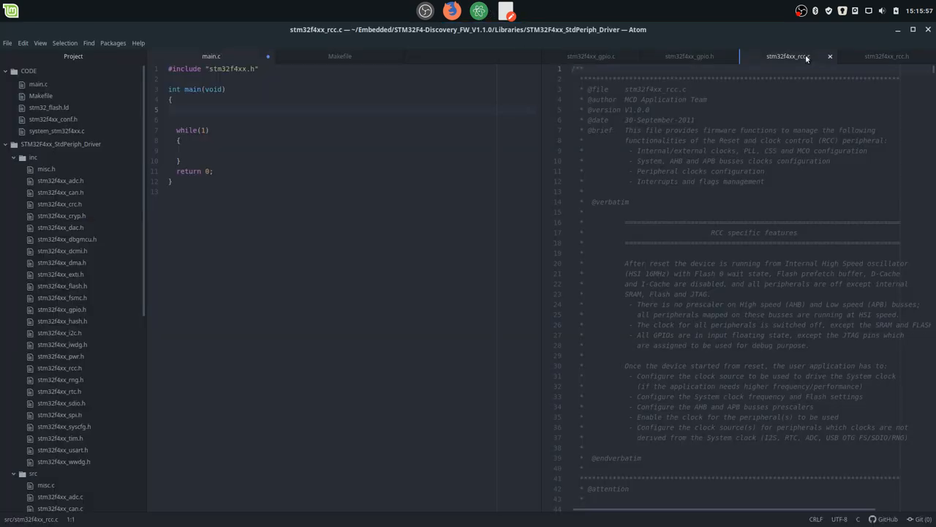
Step: Search stm32f4xx_rcc.c for GPIOD and select the RCC_AHB1PeriphClockCmd declaration
key(ctrl+f)
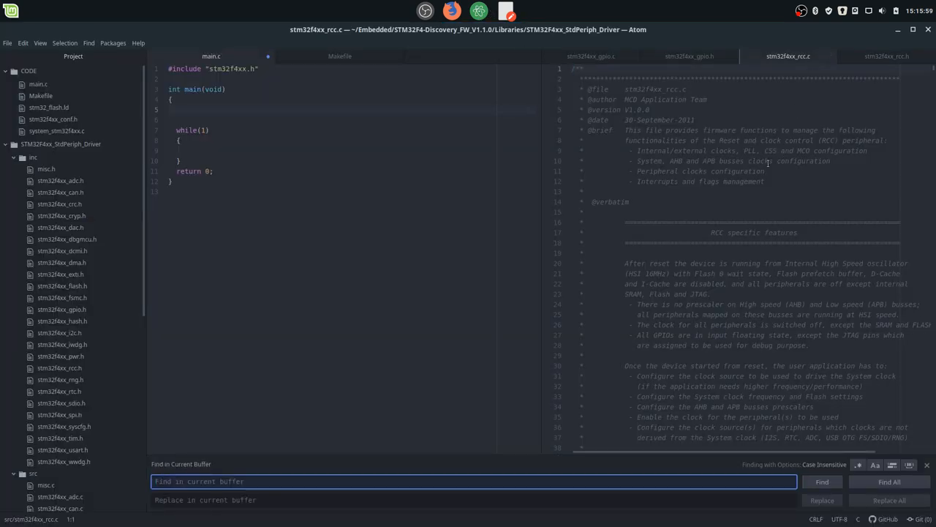
text(GPIOD)
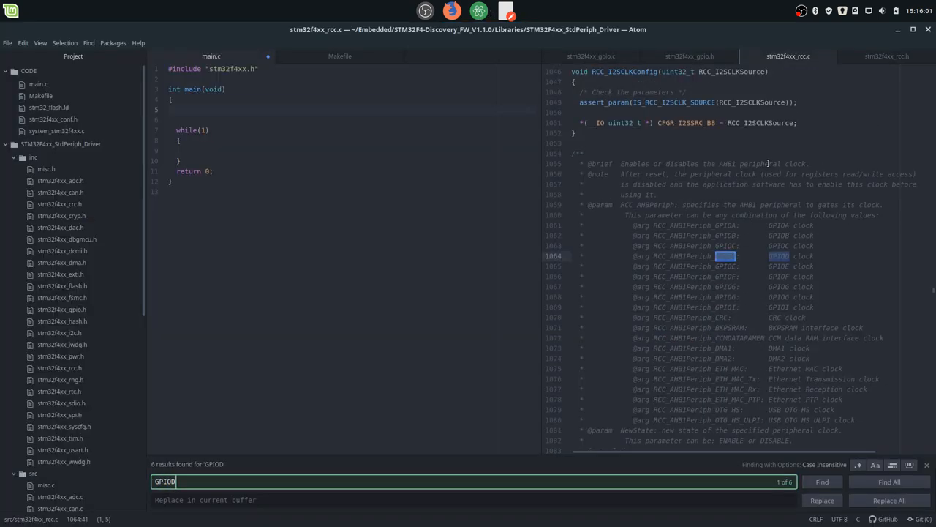
scroll(down, 3)
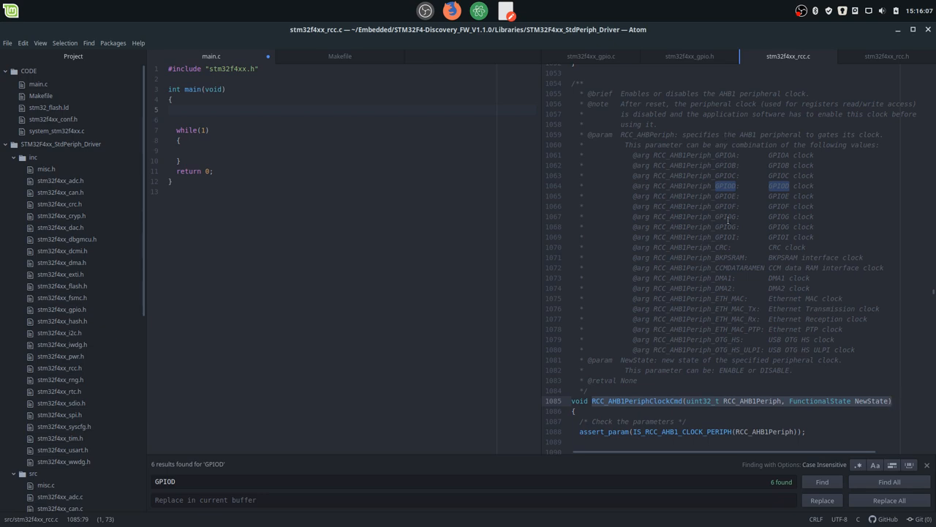
drag(626, 145, 851, 350)
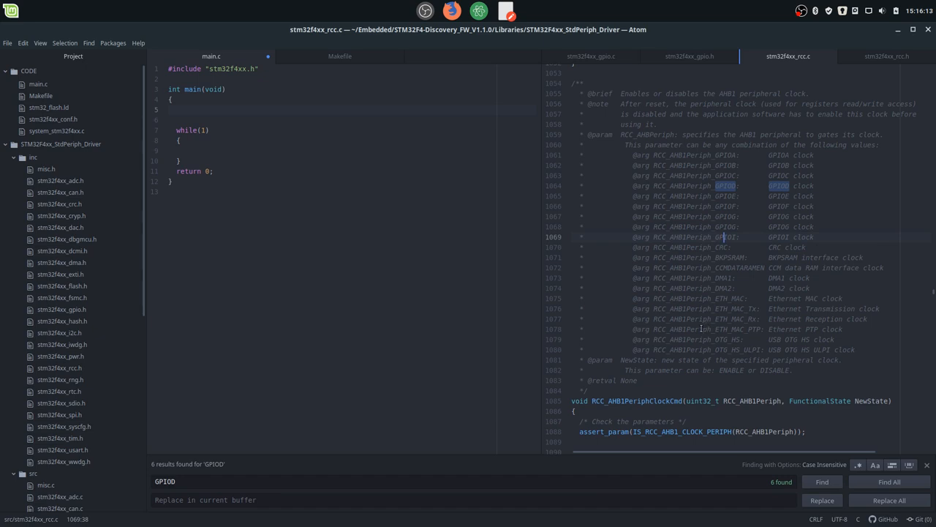
Step: Paste the RCC_AHB1PeriphClockCmd prototype inside main() in main.c
scroll(down, 3)
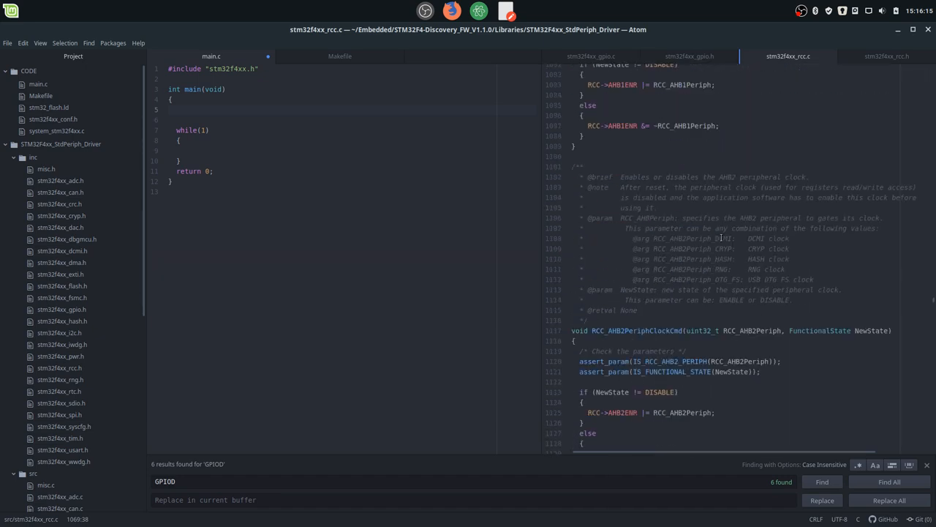
scroll(down, 3)
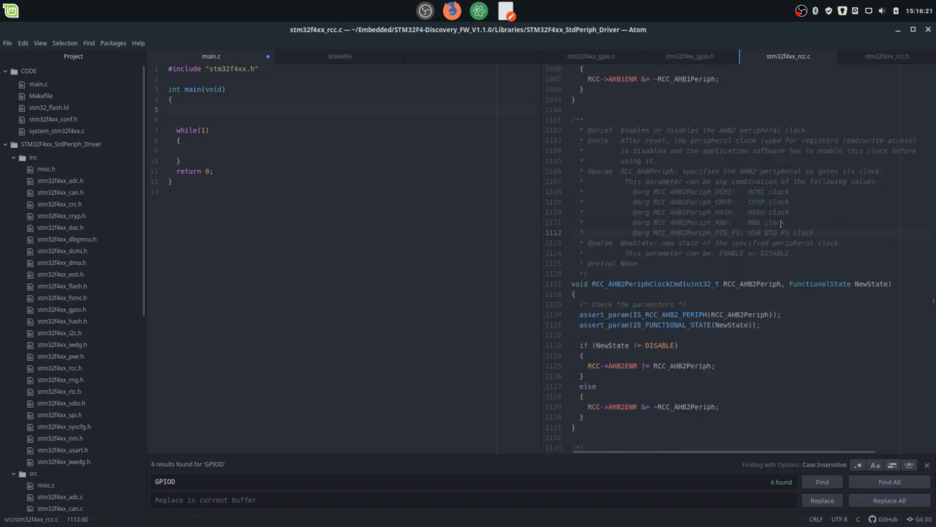
scroll(up, 3)
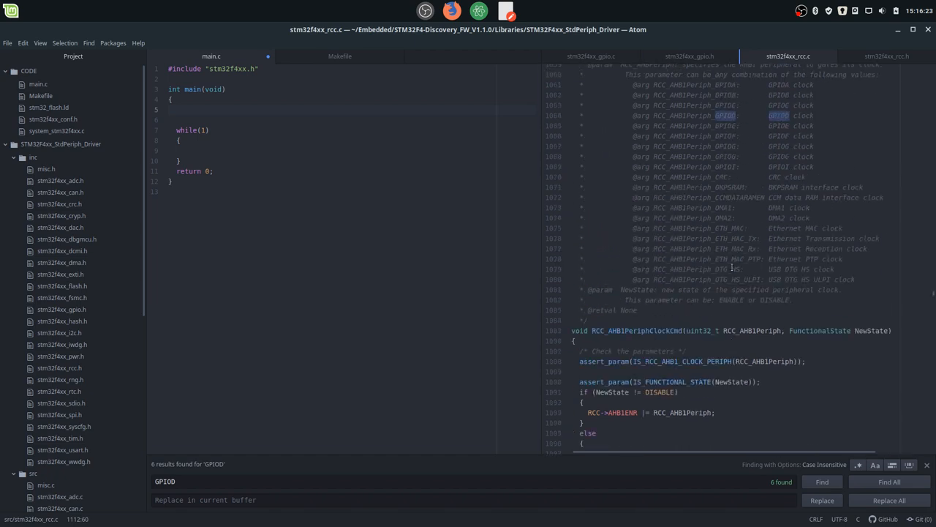
scroll(up, 3)
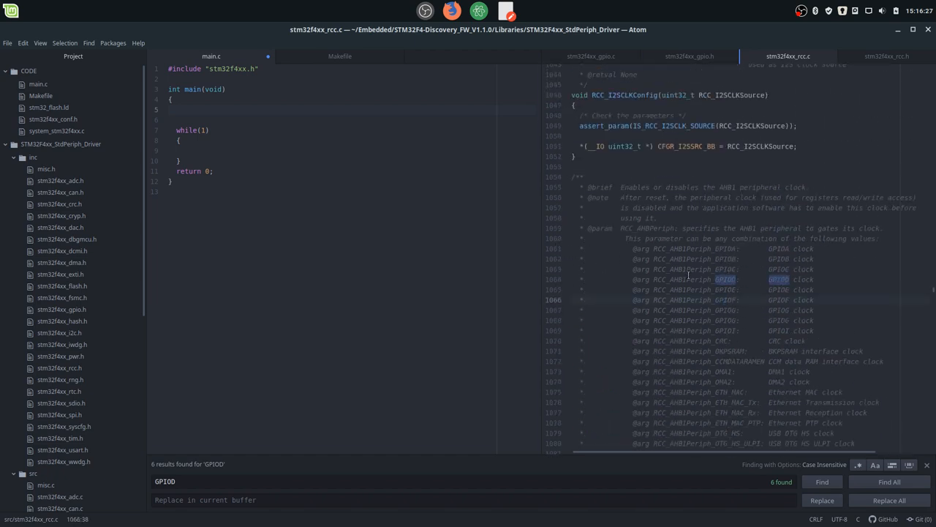
scroll(down, 3)
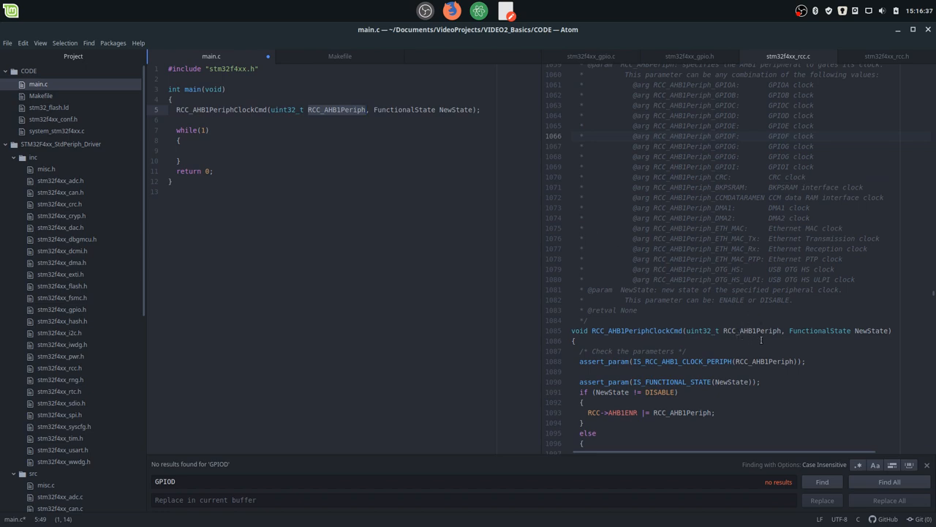
Step: Fill the call as RCC_AHB1PeriphClockCmd(RCC_AHB1Periph_GPIOD, ENABLE)
click(822, 482)
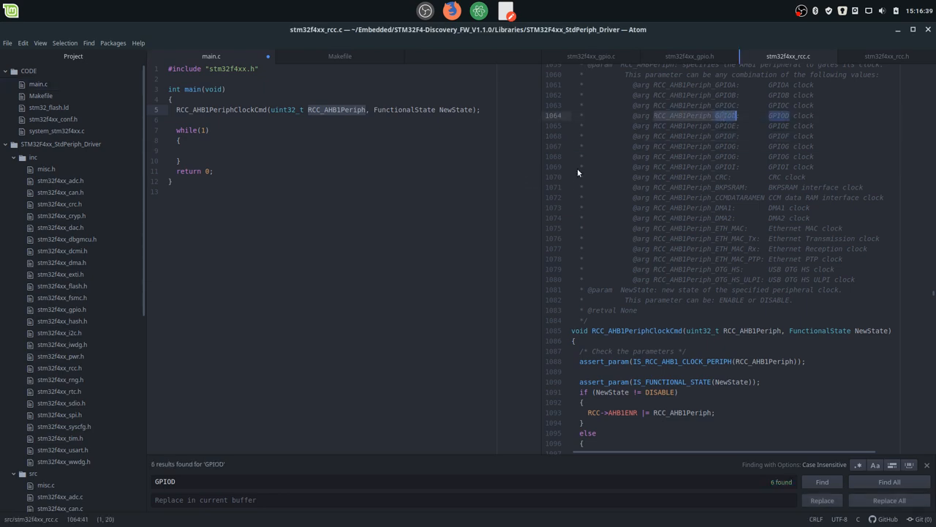
mouse_move(804, 108)
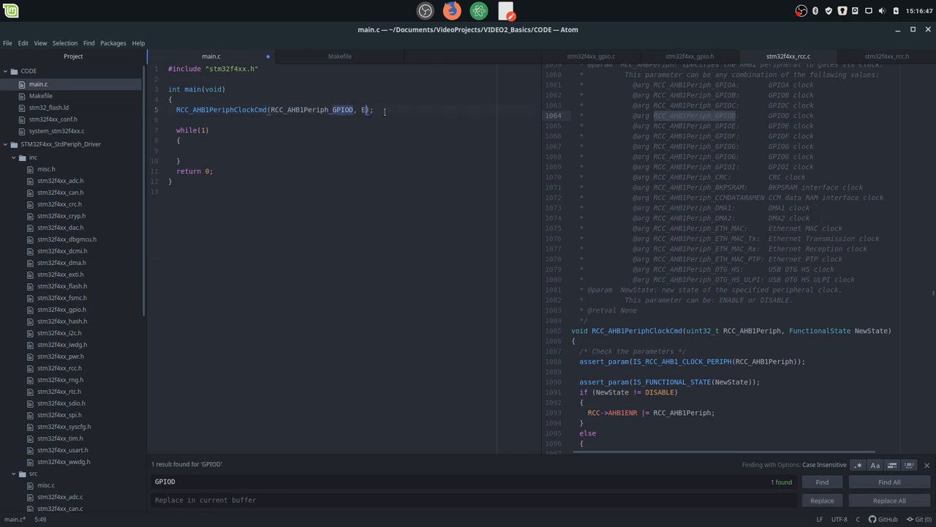
text(NABLE)
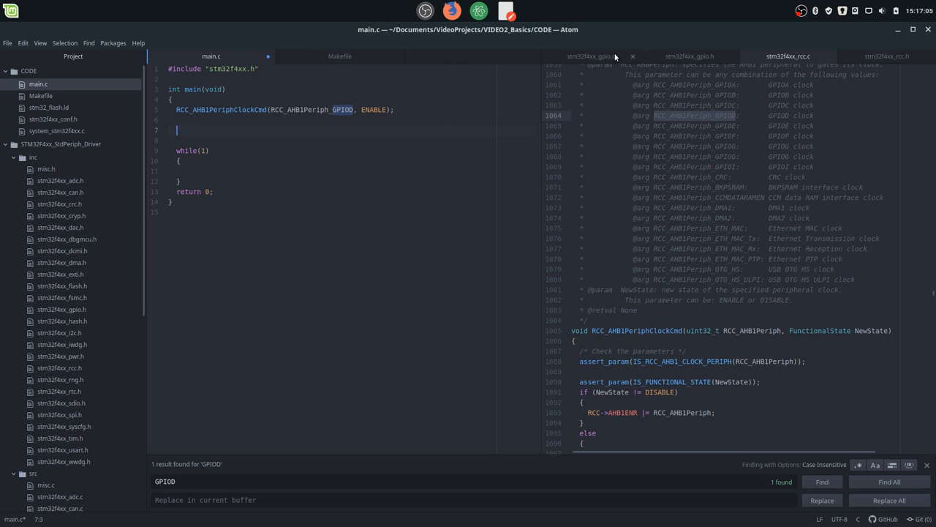
mouse_move(591, 56)
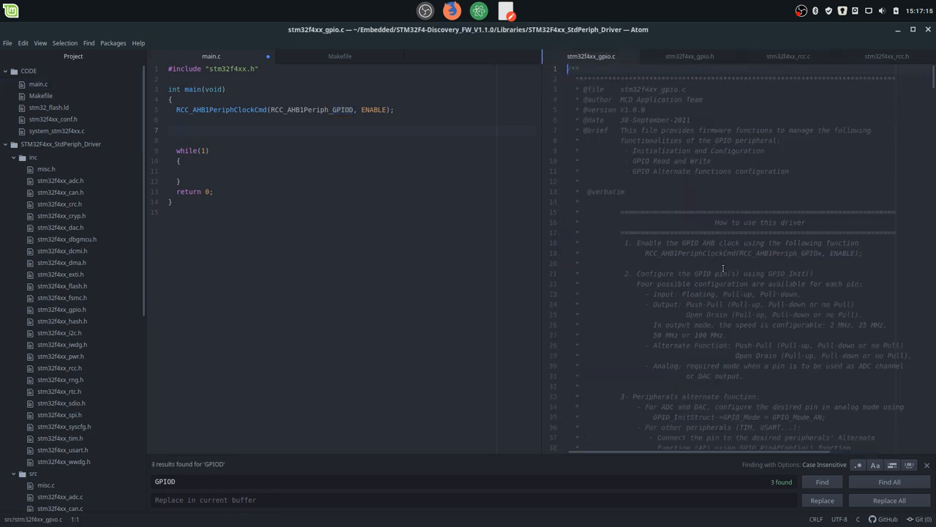
Step: Find the GPIO_InitTypeDef struct in stm32f4xx_gpio.h and start a GPIO_InitTypeDef line in main.c
scroll(down, 3)
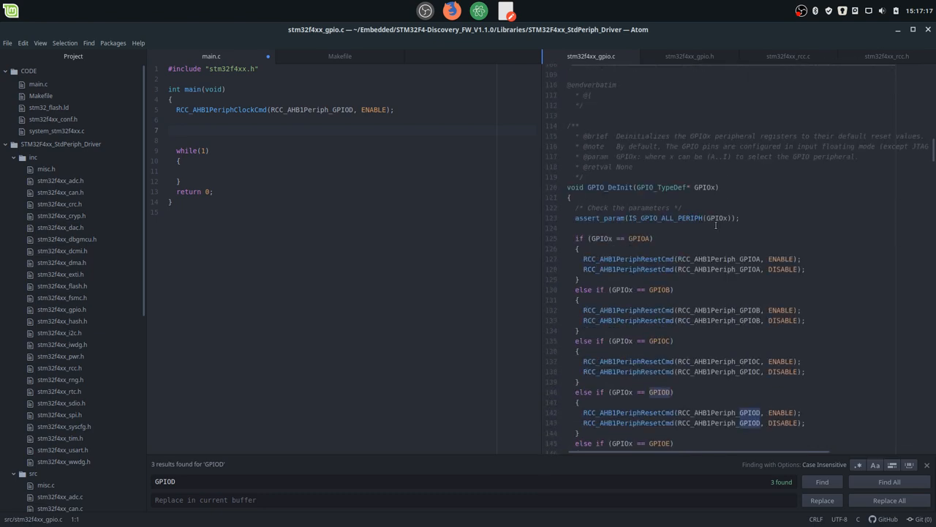
scroll(down, 3)
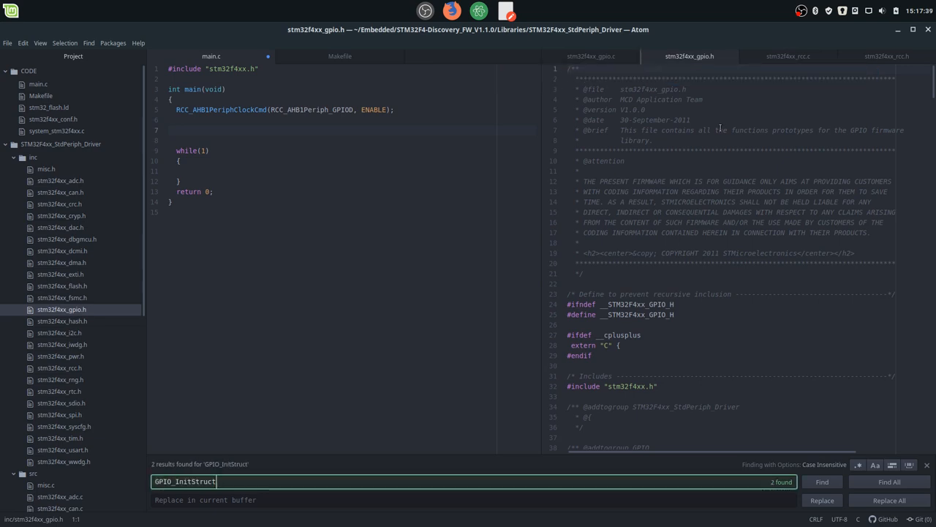
click(822, 481)
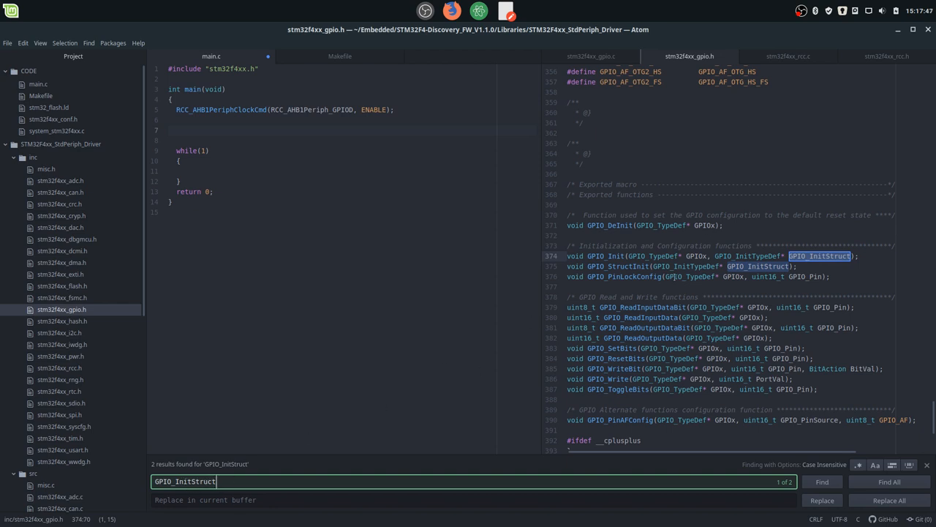
scroll(up, 3)
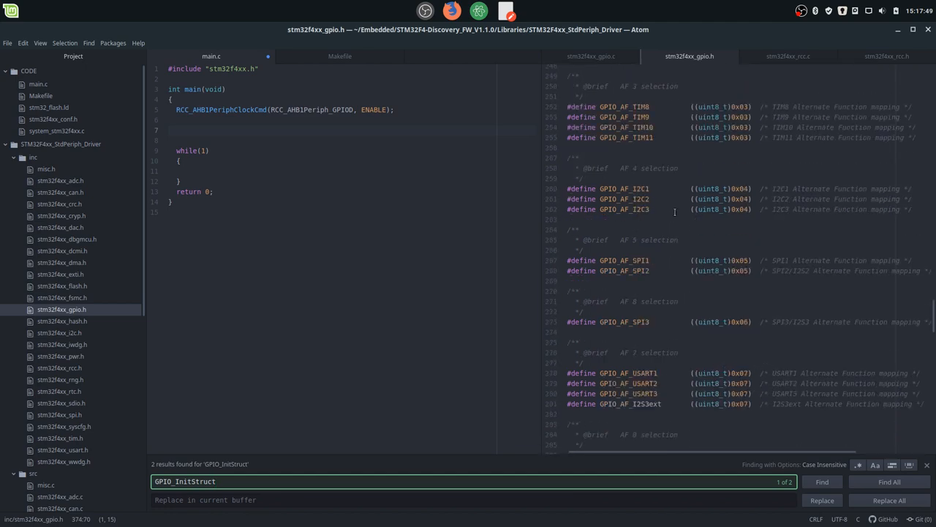
scroll(up, 3)
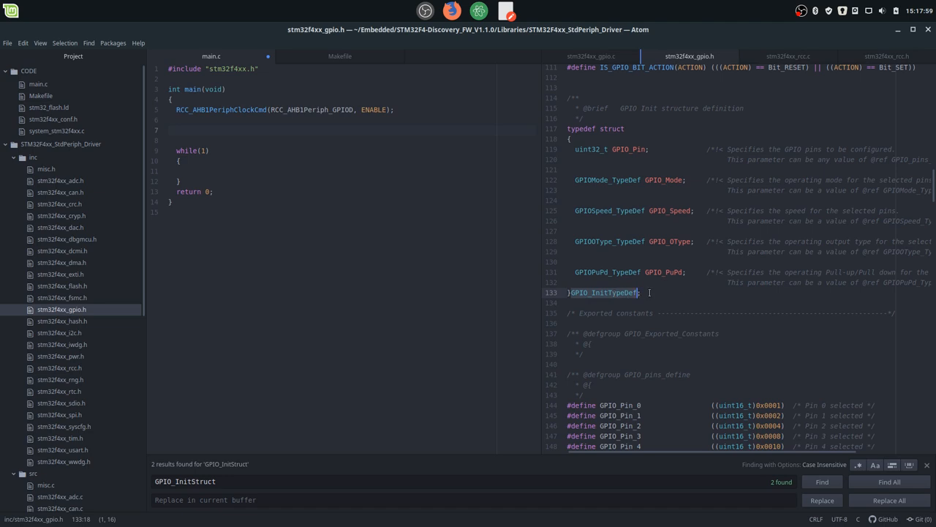
text(GPIO_InitTypeDef)
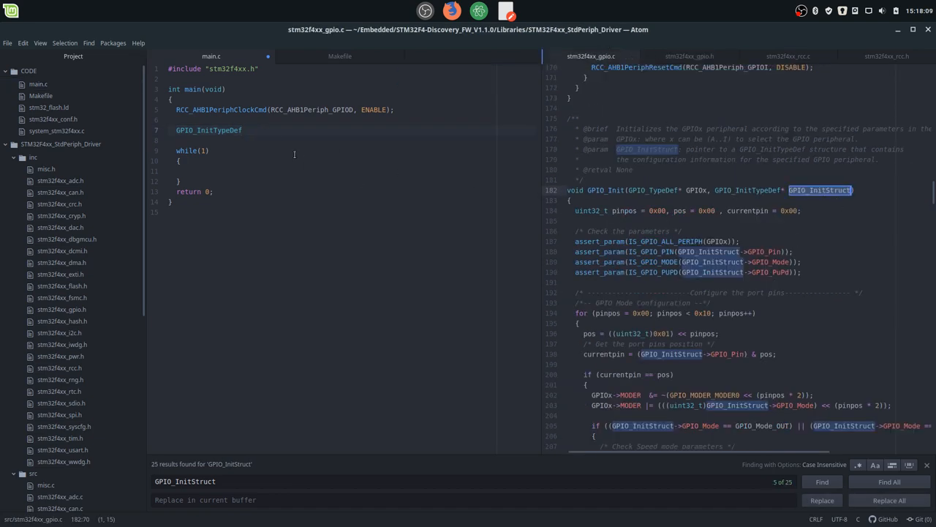
Step: Declare GPIO_InitStruct and copy the Pin, Mode, Speed, OType and PuPd default assignments from GPIO_StructInit
text(GPIO_InitStruct;)
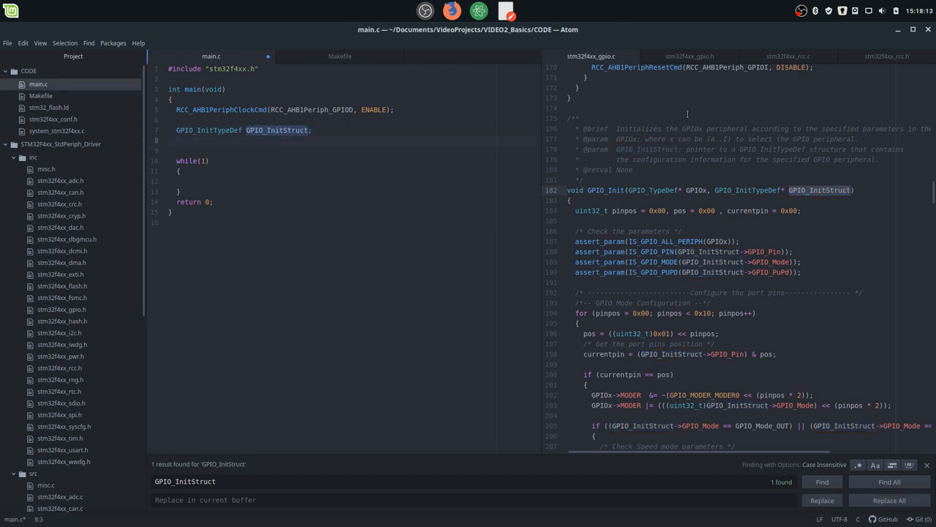
scroll(down, 3)
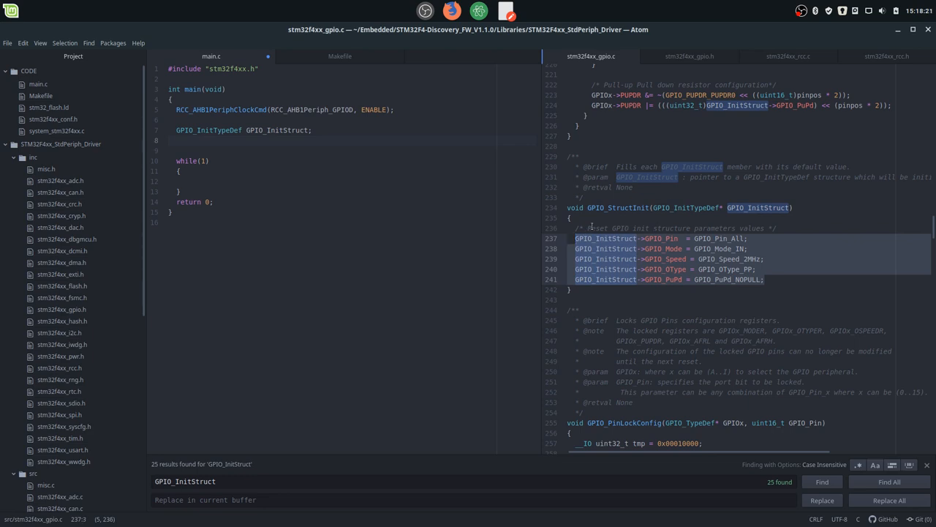
click(822, 481)
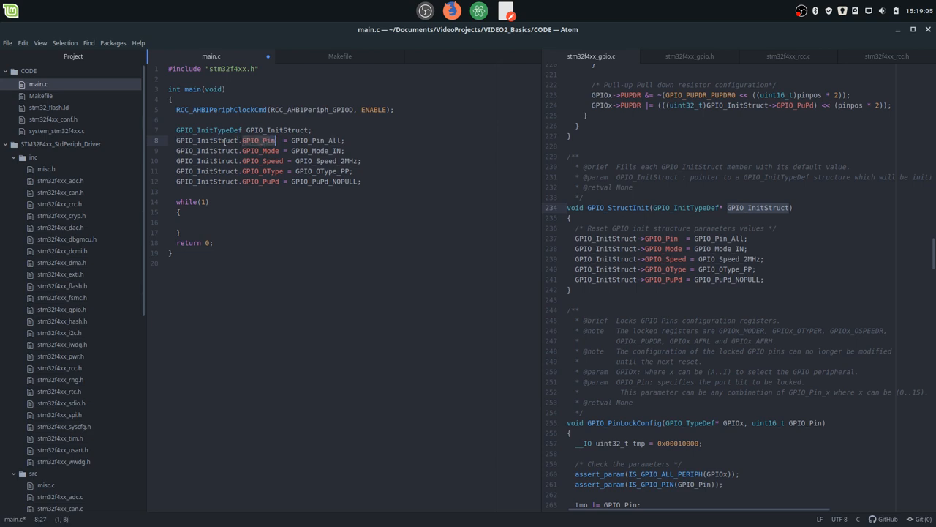
click(225, 228)
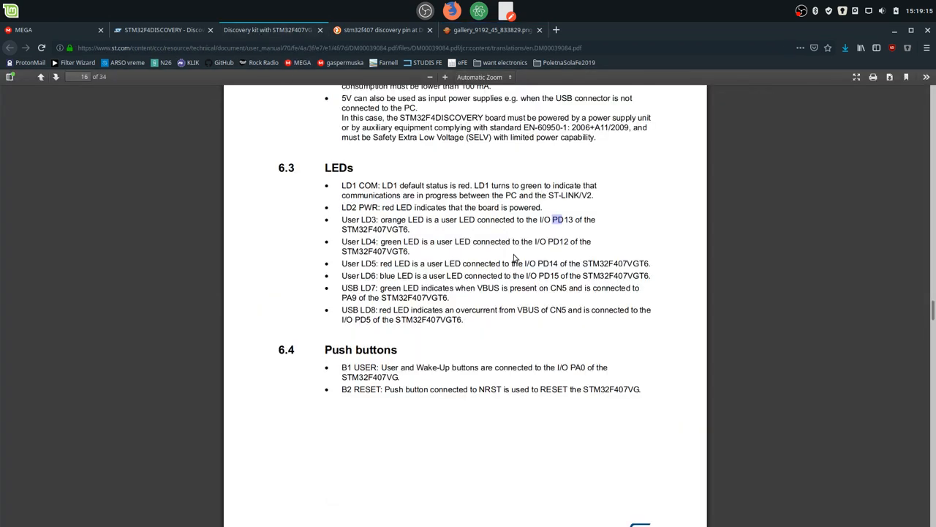
click(491, 29)
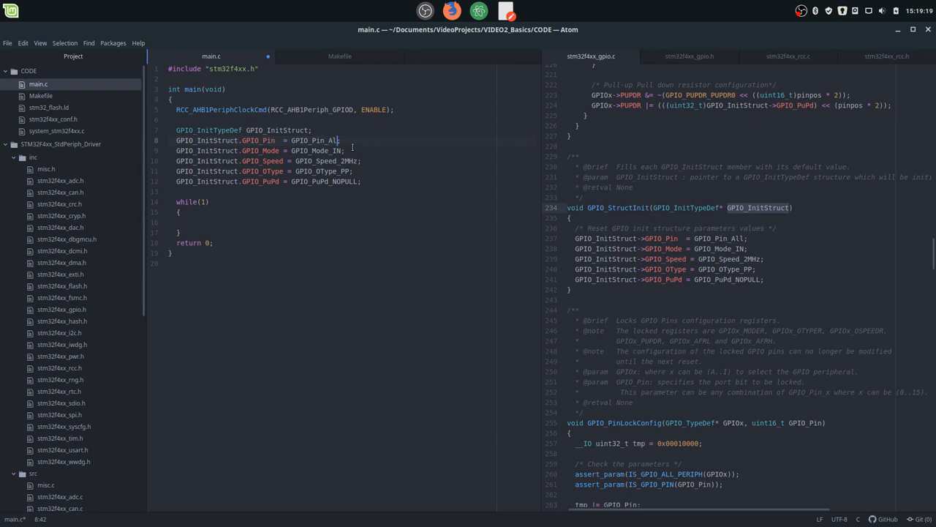
Step: Set the Pin field to GPIO_Pin_12 | GPIO_Pin_13 | GPIO_Pin_14 | GPIO_Pin_15
text(GPIO_Pin_12)
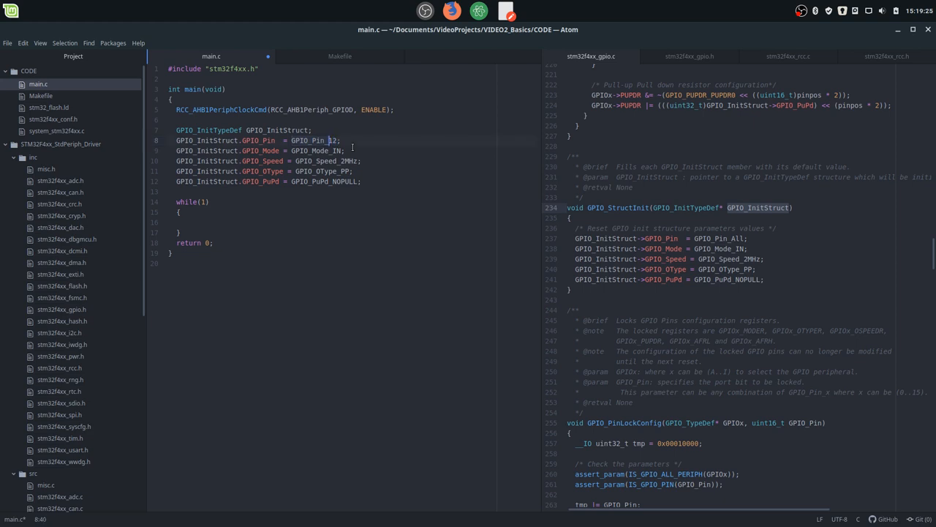
text(| GPIO_Pin_;)
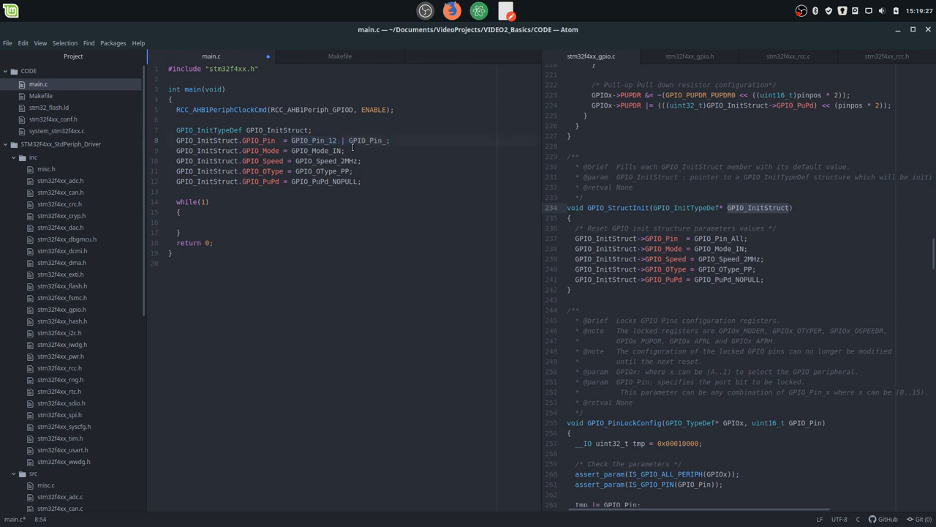
text(_13)
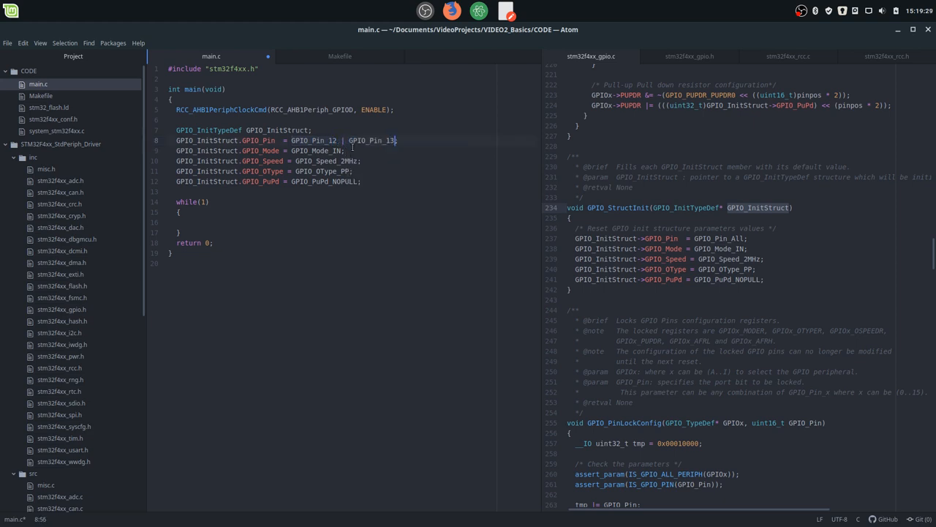
text(| GPIO_Pin_)
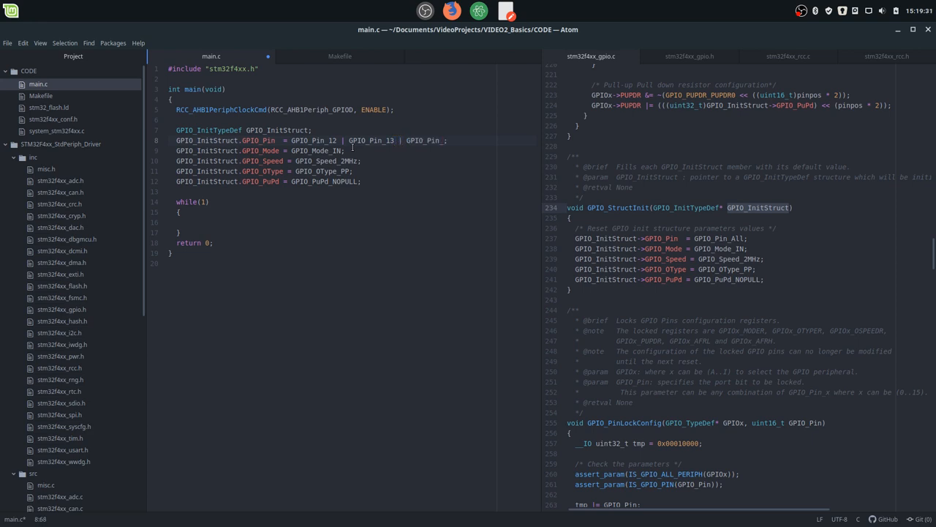
text(GPIO_Pin_14 | GPIO_Pin_15)
click(352, 150)
text(OUT)
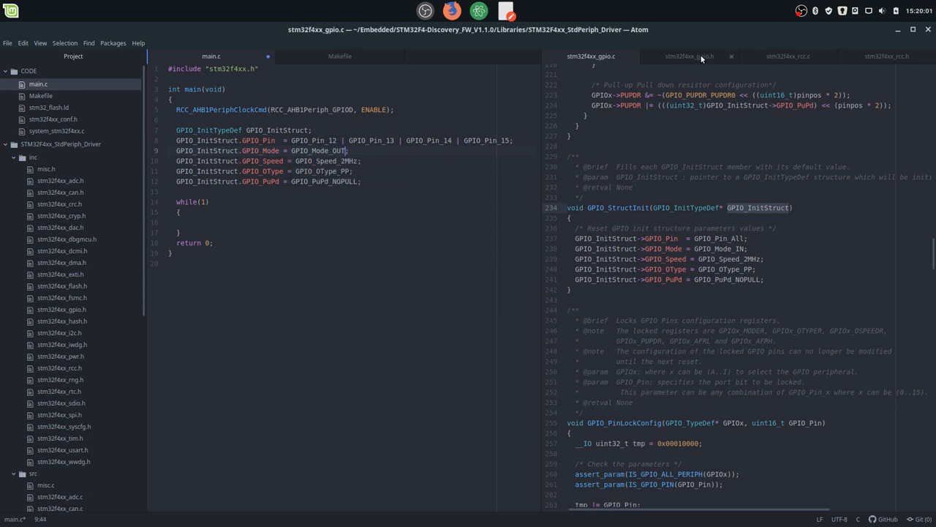
click(688, 56)
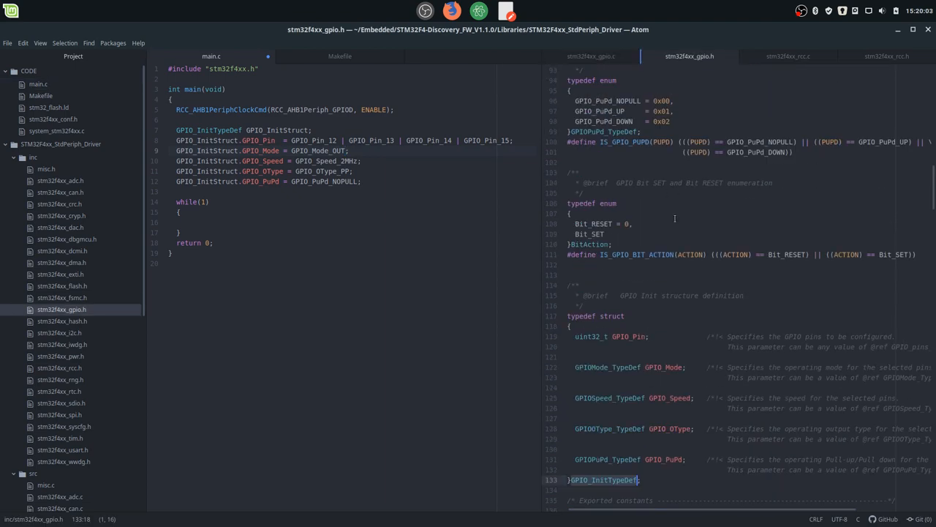
scroll(up, 3)
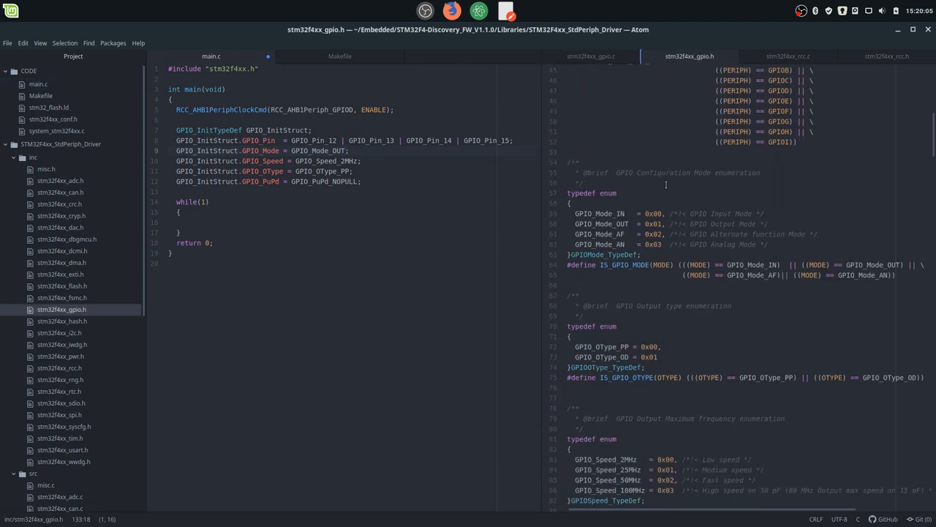
scroll(down, 3)
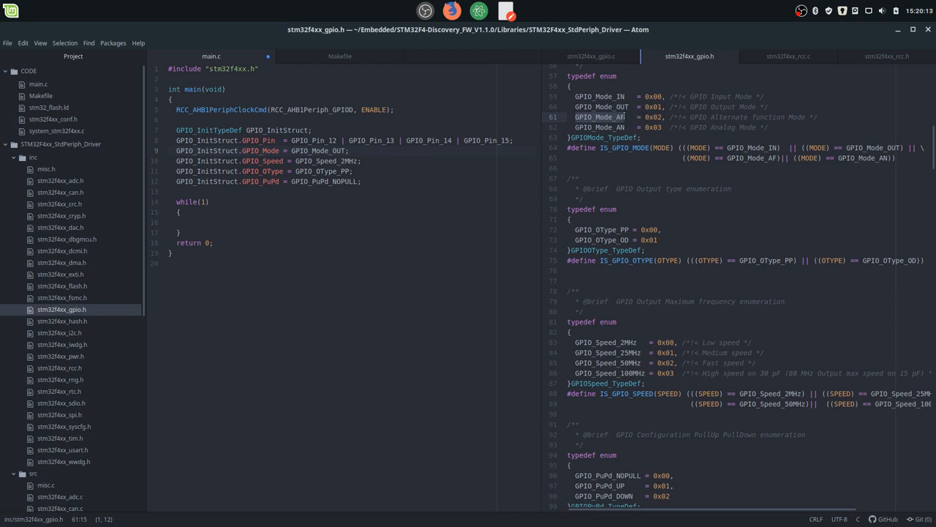
click(651, 126)
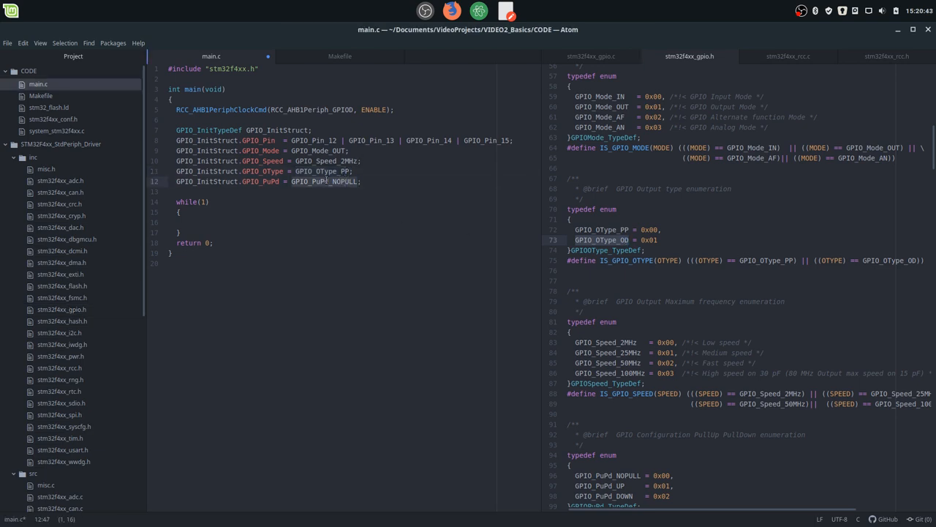
scroll(down, 3)
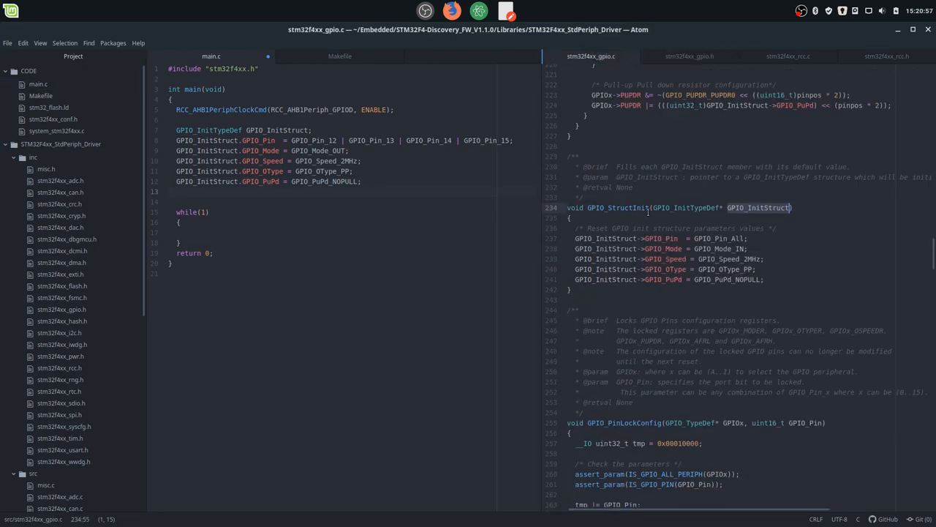
Step: Add GPIO_Init(GPIOD, &GPIO_InitStruct); after the struct assignments in main.c
scroll(up, 3)
text(GPIO_Init(GPIOD, &GPIO_InitStruct);)
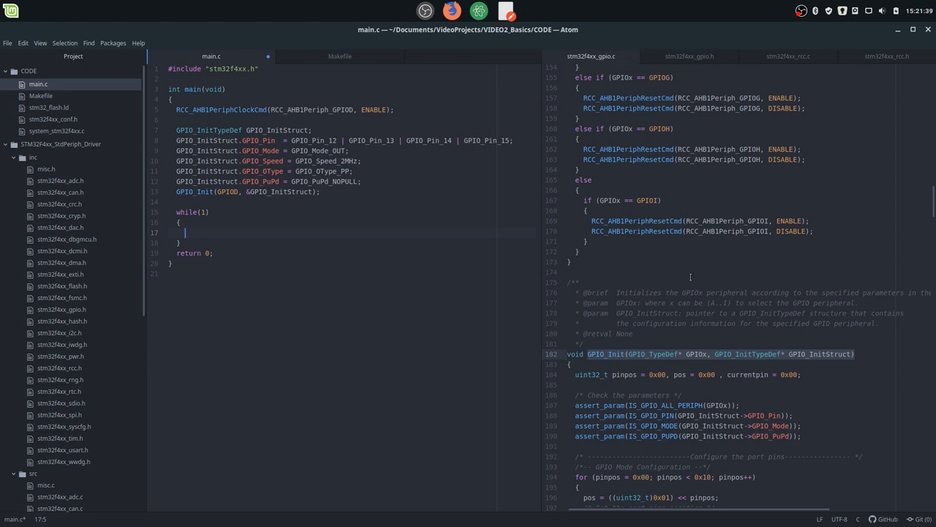
Step: Copy GPIO_SetBits into the while loop as GPIO_SetBits(GPIOD, GPIO_Pin_14);
scroll(down, 3)
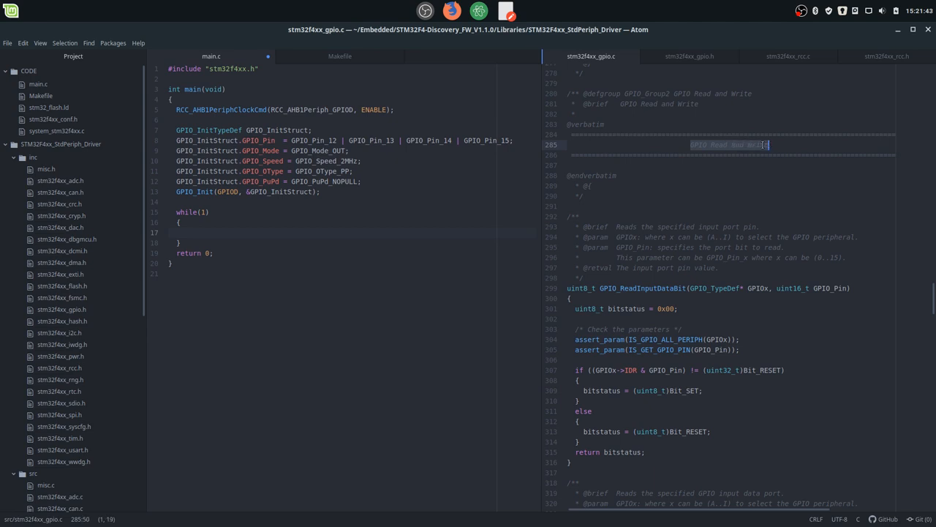
scroll(down, 3)
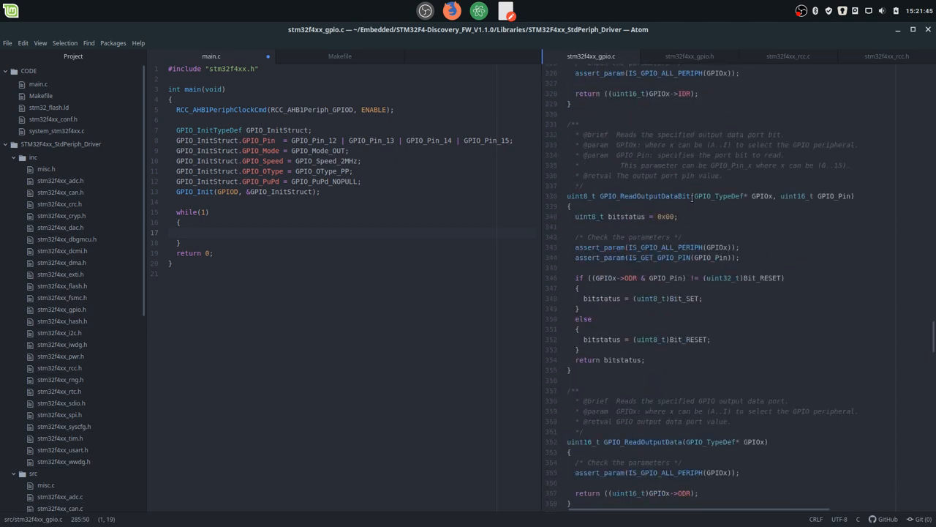
scroll(down, 3)
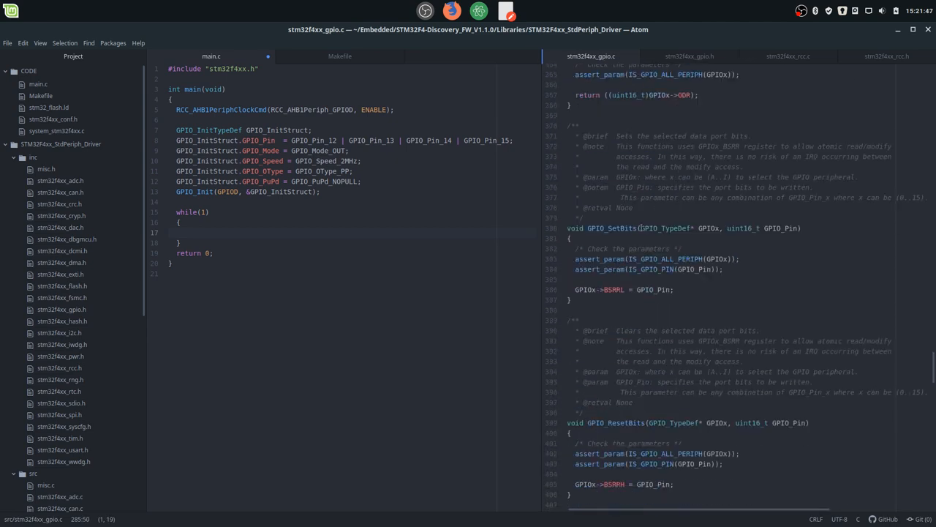
double_click(612, 228)
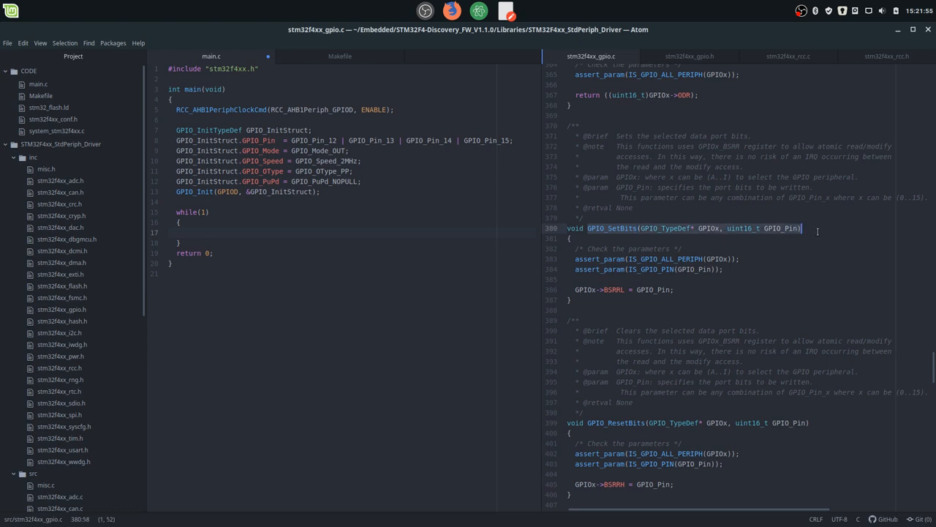
click(218, 228)
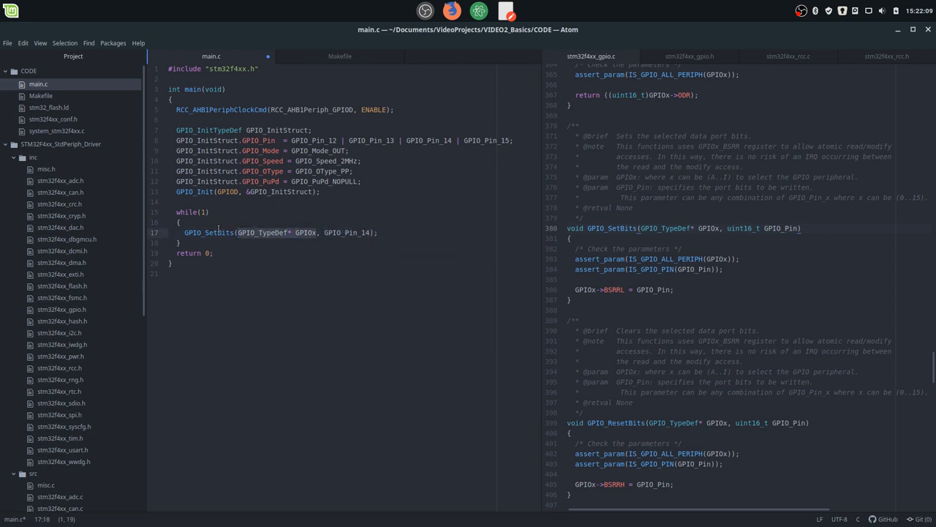
text(GPIO)
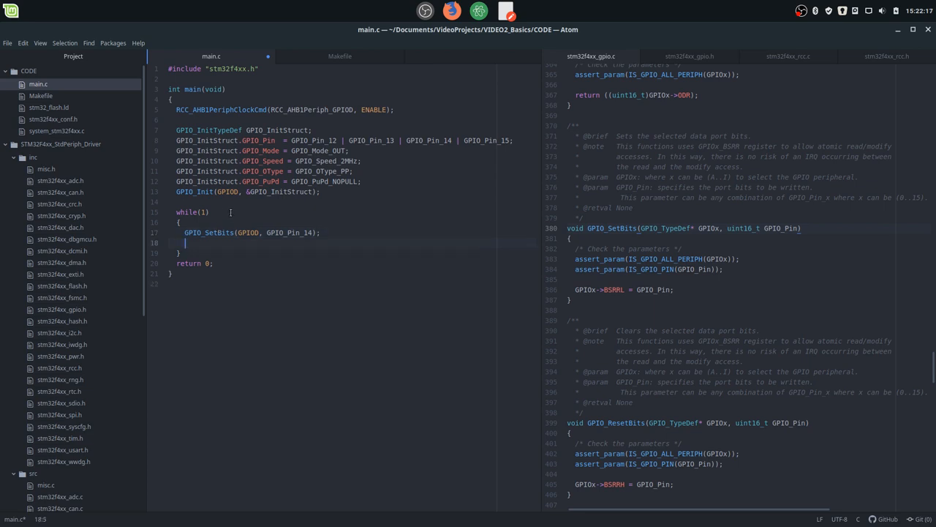
Step: Add GPIO_ResetBits(GPIOD, GPIO_Pin_14); below the set call, separated by a blank line
scroll(down, 3)
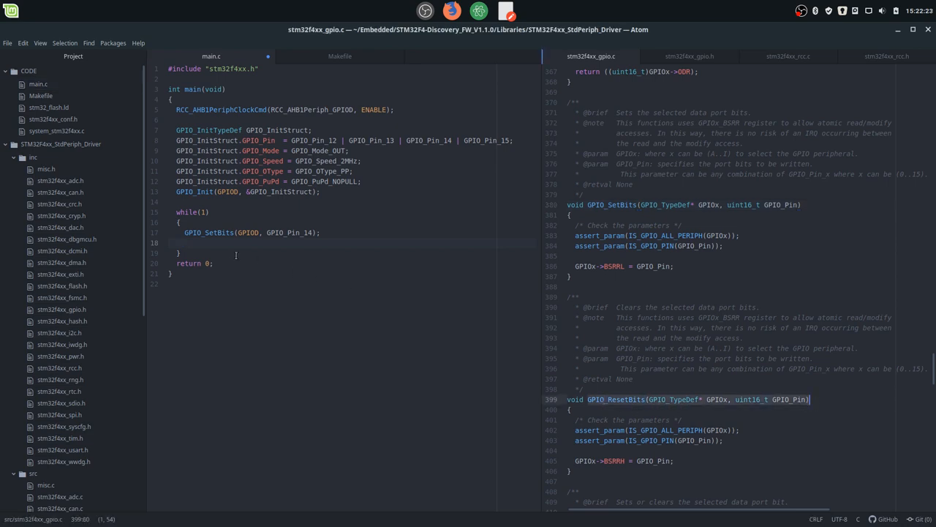
text(GPIO_ResetBits(GPIO_TypeDef* GPIOx, uint16_t GPIO_Pin))
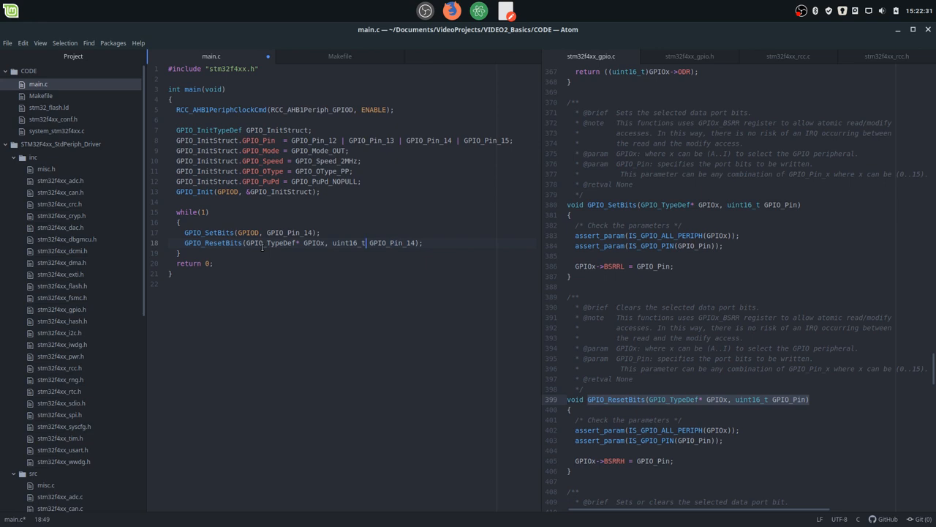
key(BackSpace)
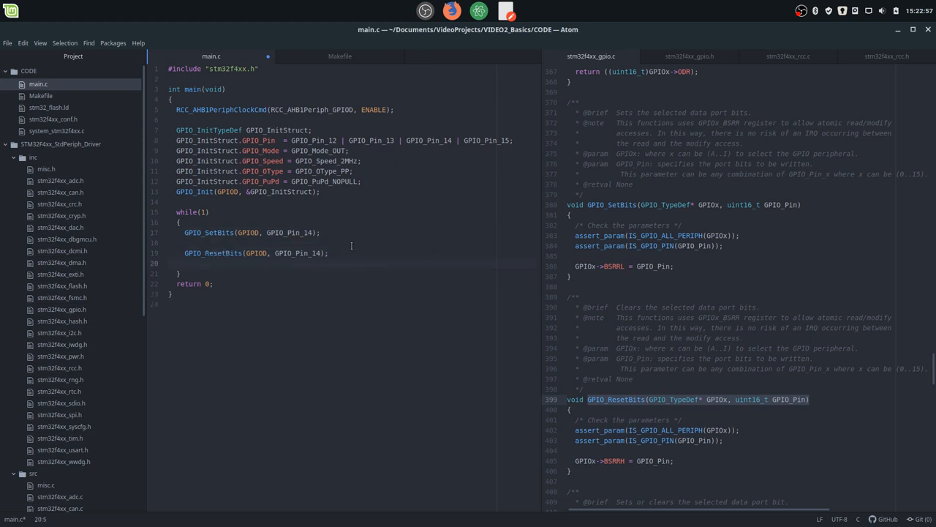
Step: Begin the delay loop by writing 'for(lon' on the blank line between the two GPIO calls
text(for)
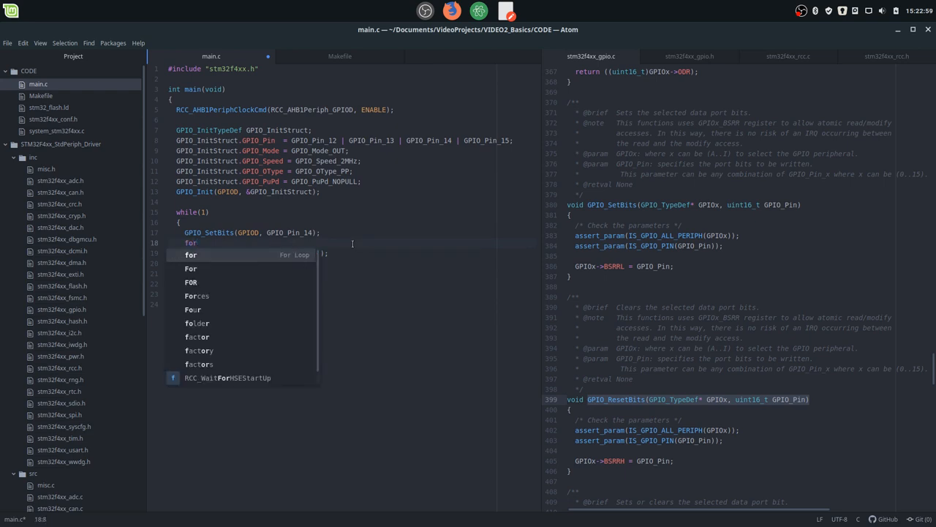
text((lon)
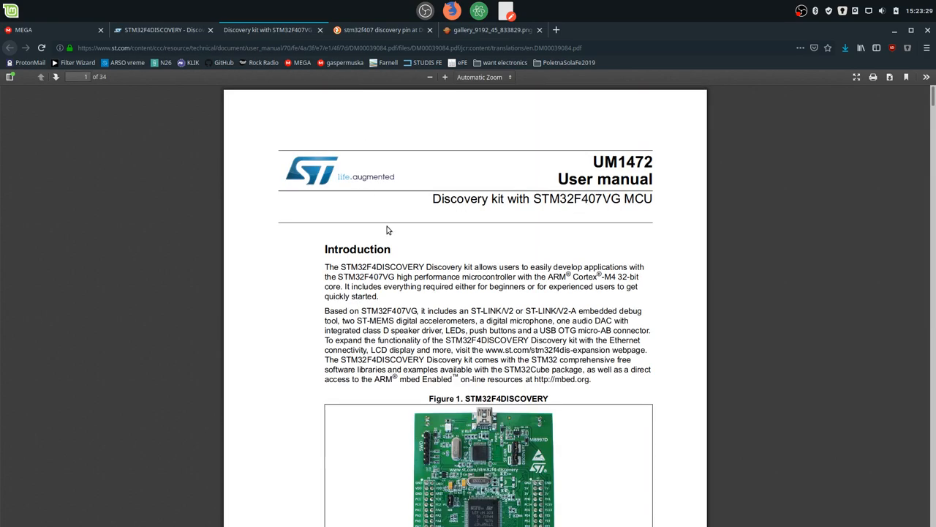
Step: Scroll through the UM1472 Discovery kit PDF in Firefox
scroll(down, 3)
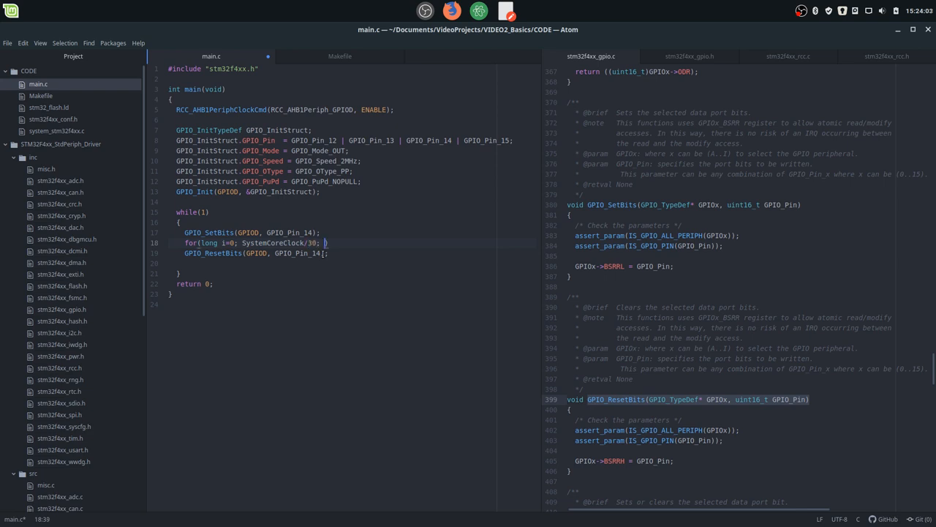
Step: Complete the loop as for(long i=0; SystemCoreClock/30; i++){__NOP();} after GPIO_SetBits
text(i++))
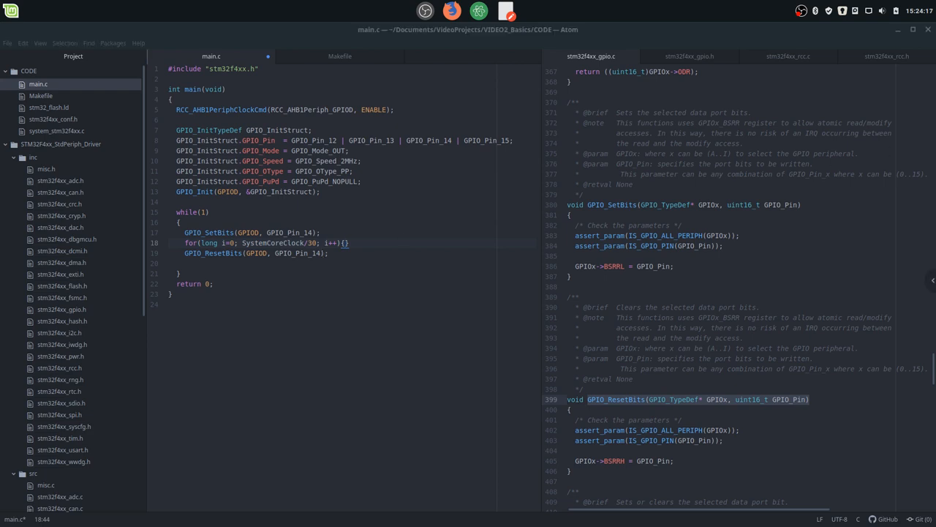
text(__NOP())
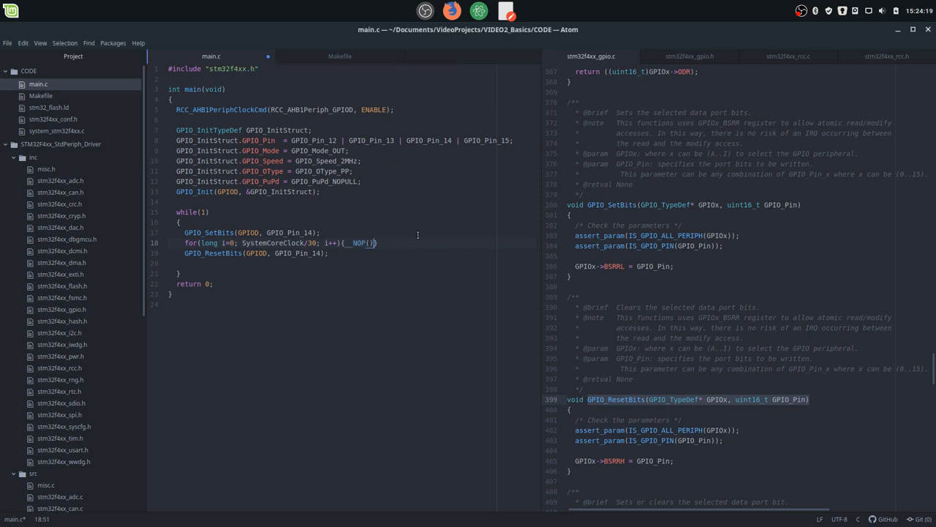
text('')
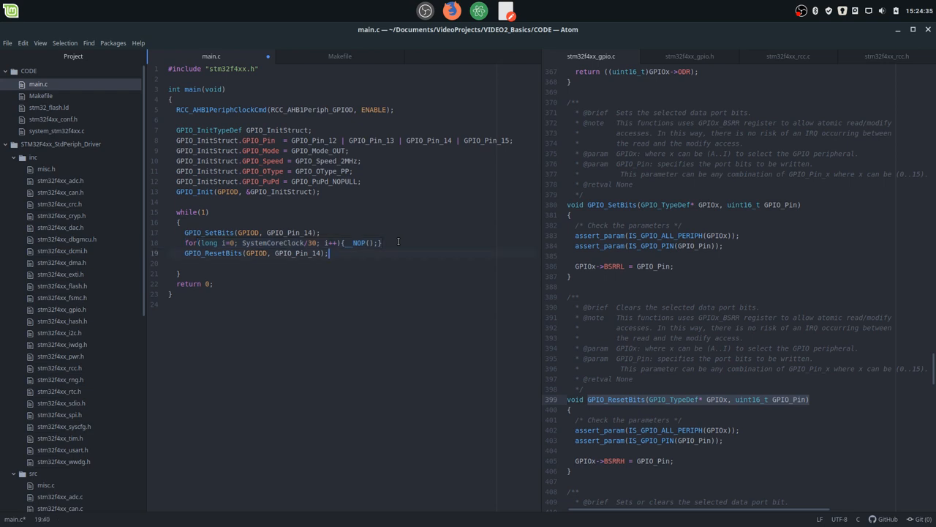
Step: Add for(long i=0; SystemCoreClock/30; i++){__NOP();} on a new line after GPIO_ResetBits
key(Return)
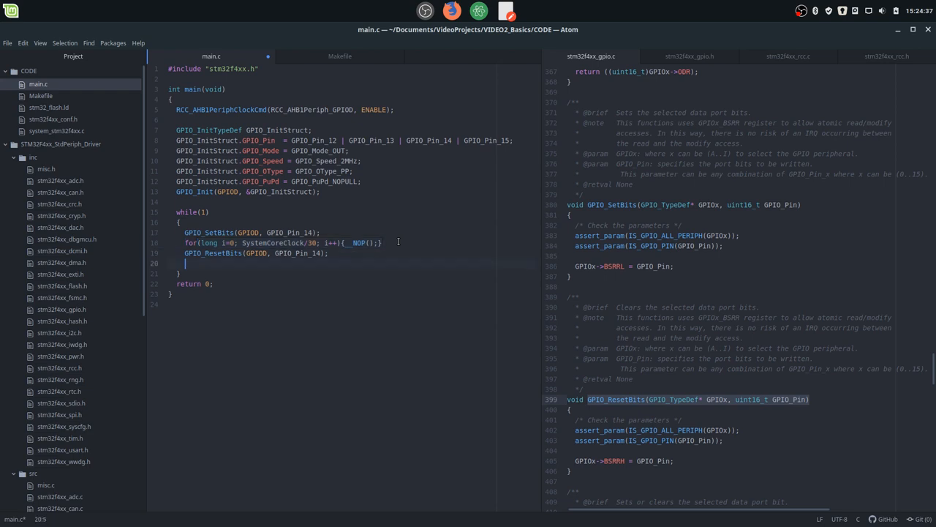
text(for(long i=0; SystemCoreClock/30; i++){__NOP();})
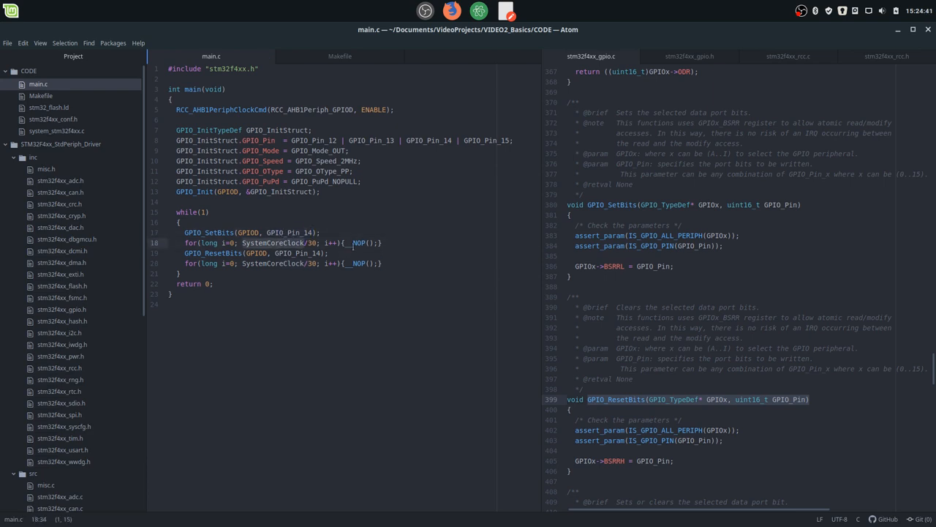
click(228, 231)
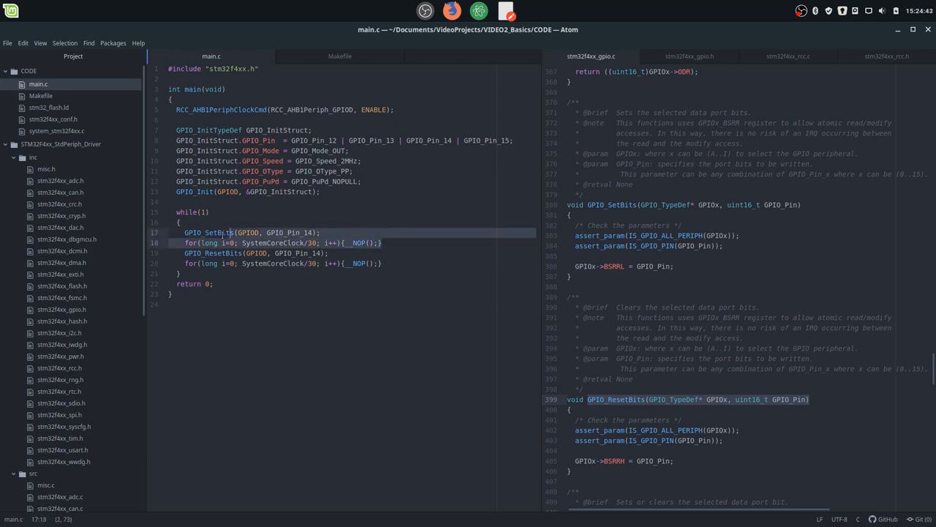
click(331, 251)
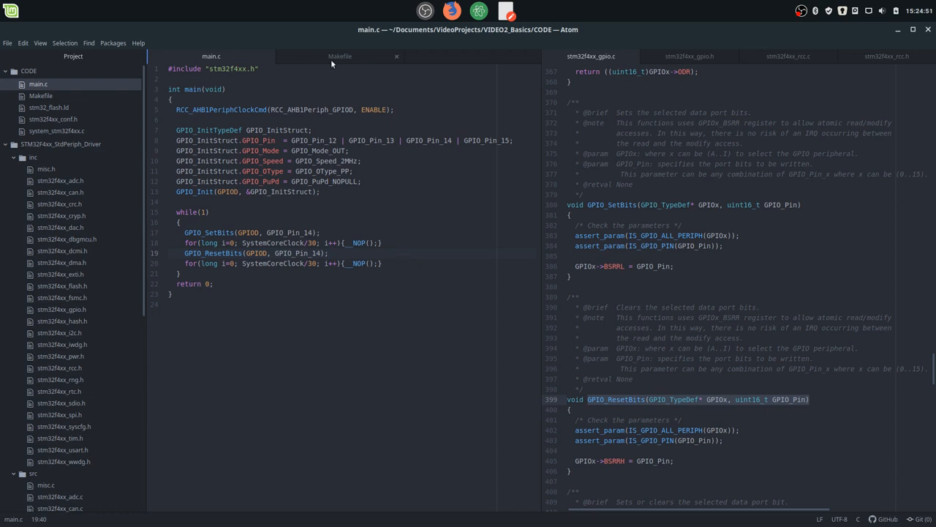
mouse_move(340, 56)
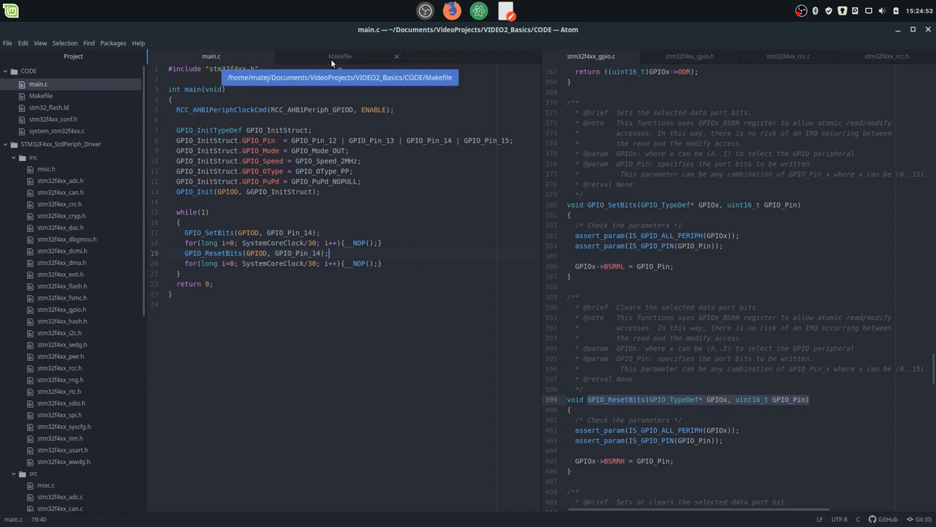
mouse_move(219, 126)
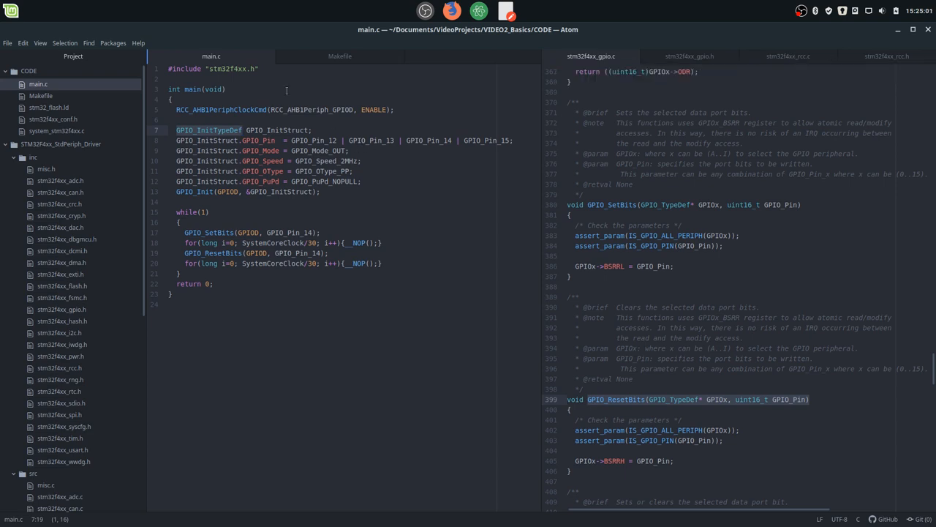
mouse_move(339, 55)
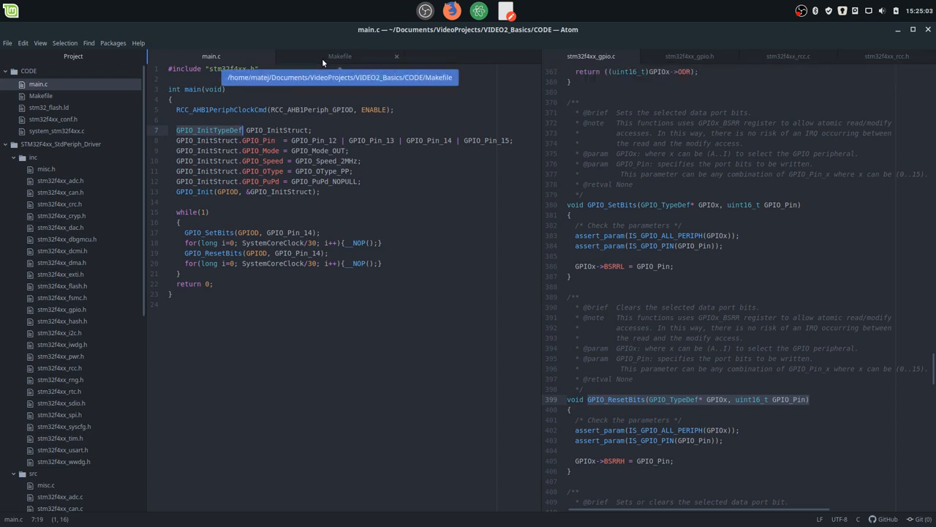
Step: Check the Makefile's SRCS += stm32f4xx_rcc.c and stm32f4xx_gpio.c library source lines
click(340, 55)
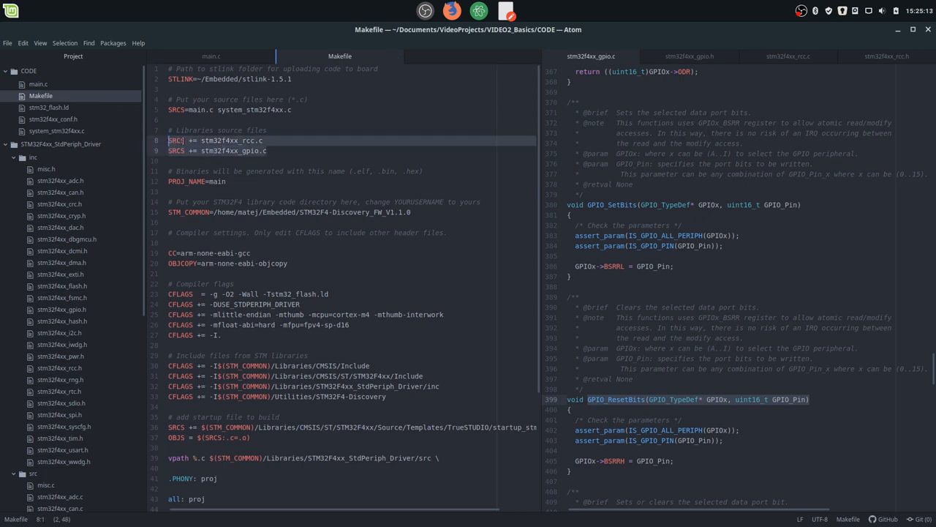
click(272, 150)
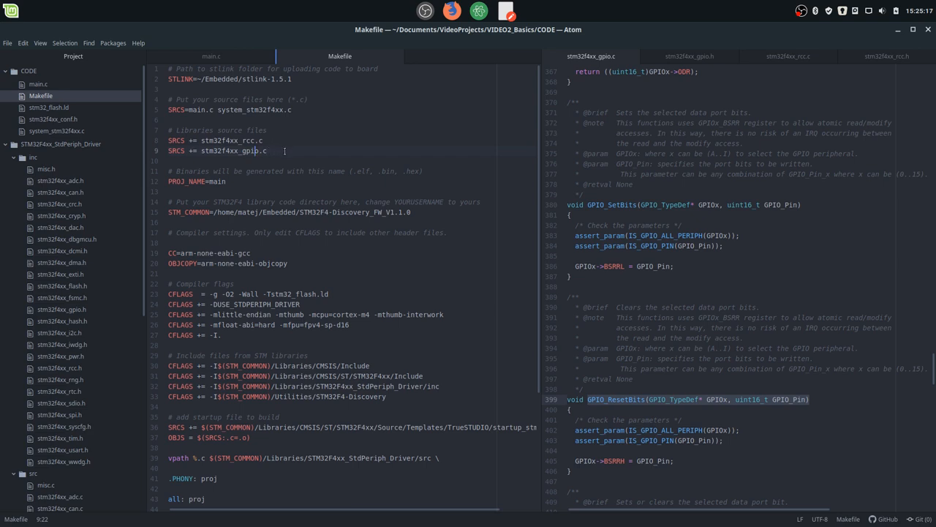
click(220, 140)
text(cd Documents/)
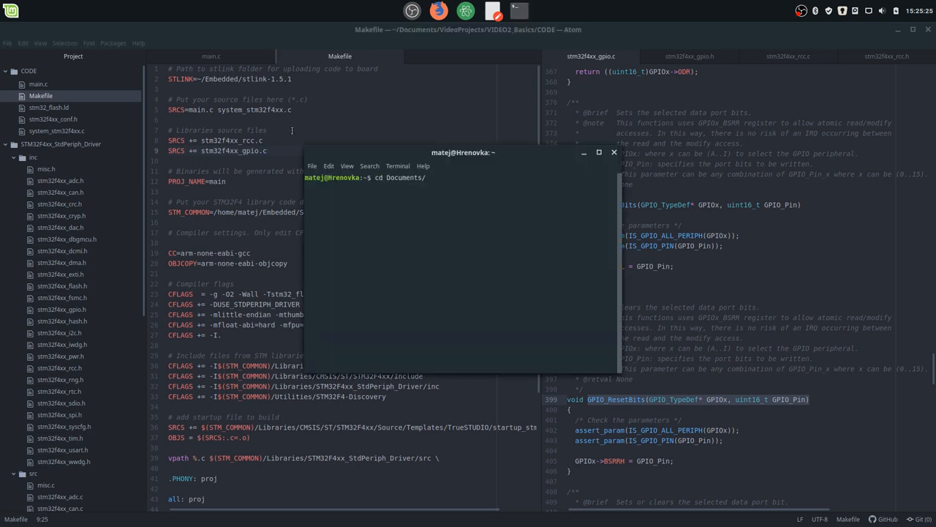
Step: Move into Documents/VideoProjects/VIDEO2_Basics/CODE and build main.elf and main.bin with make
text(VideoProjects/VIDEO2_Basics/)
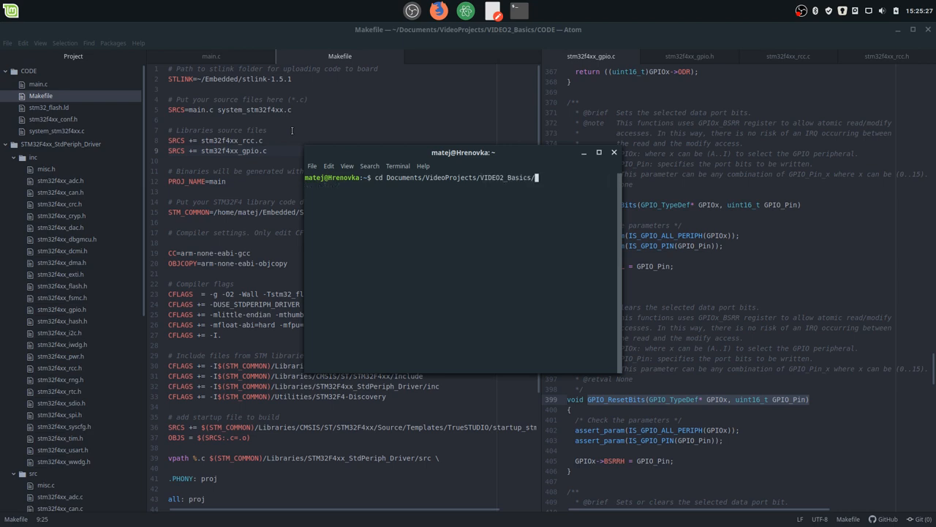
key(Return)
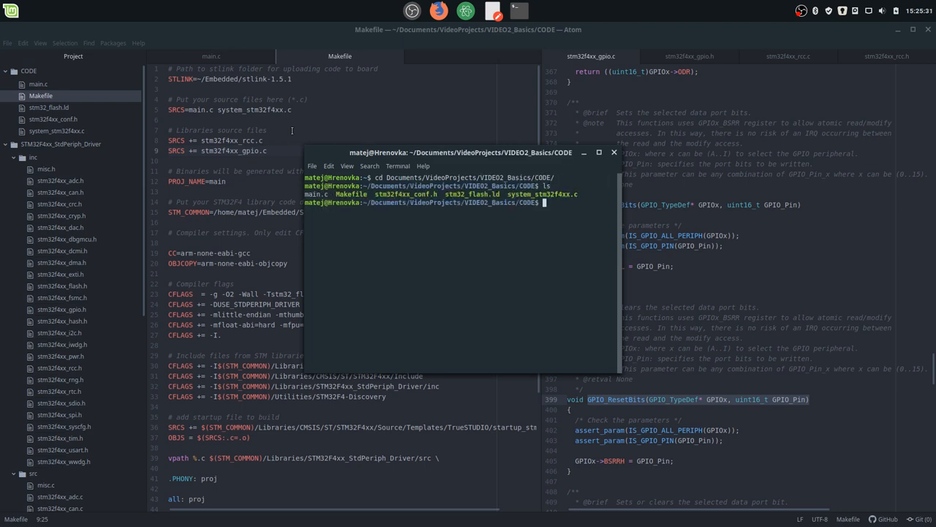
text(make)
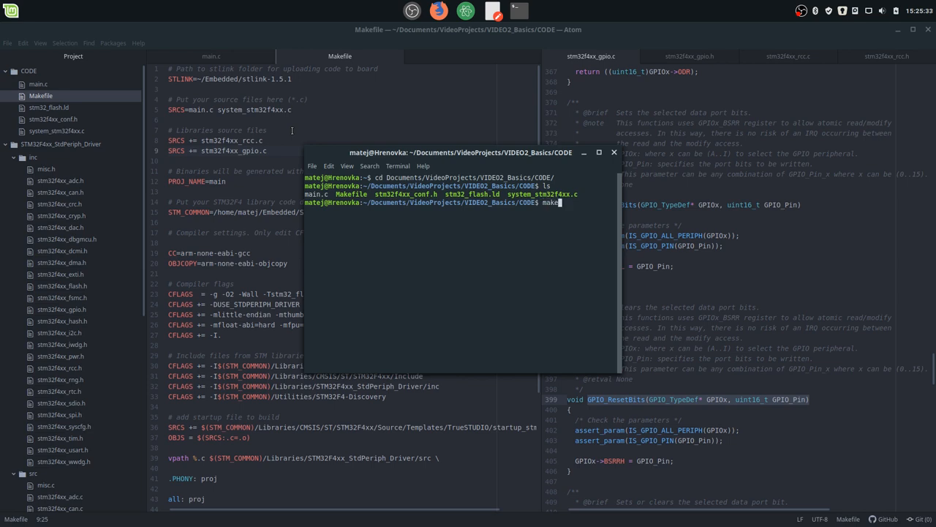
key(Return)
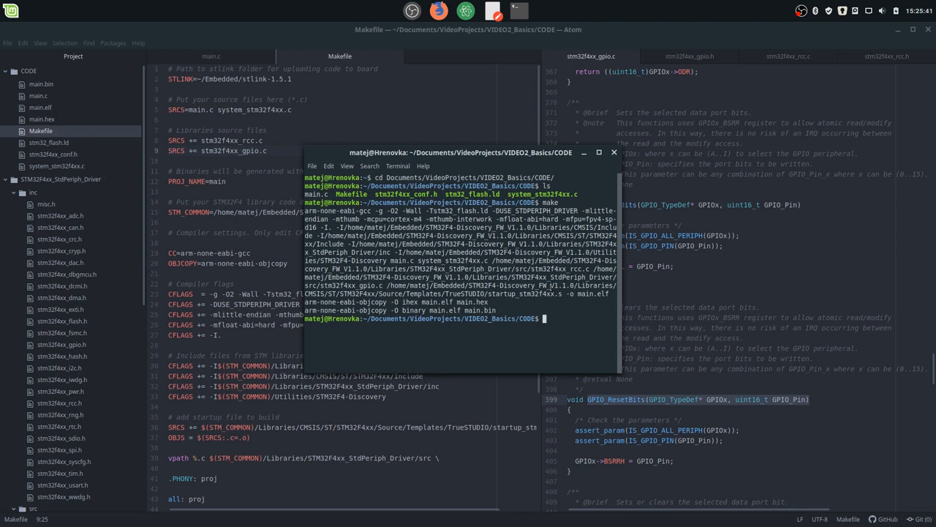
Step: Flash the built main.bin to the Discovery board with make burn
text(make)
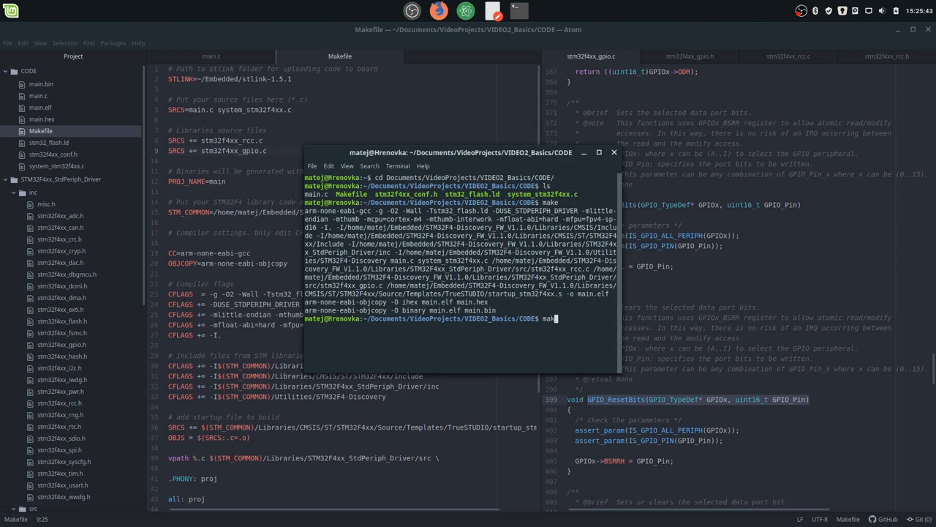
text(burn)
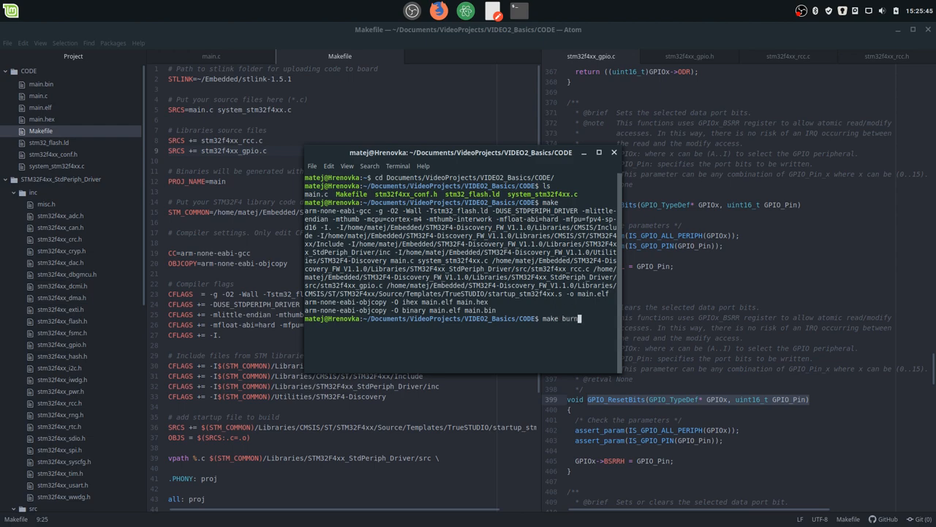
key(Return)
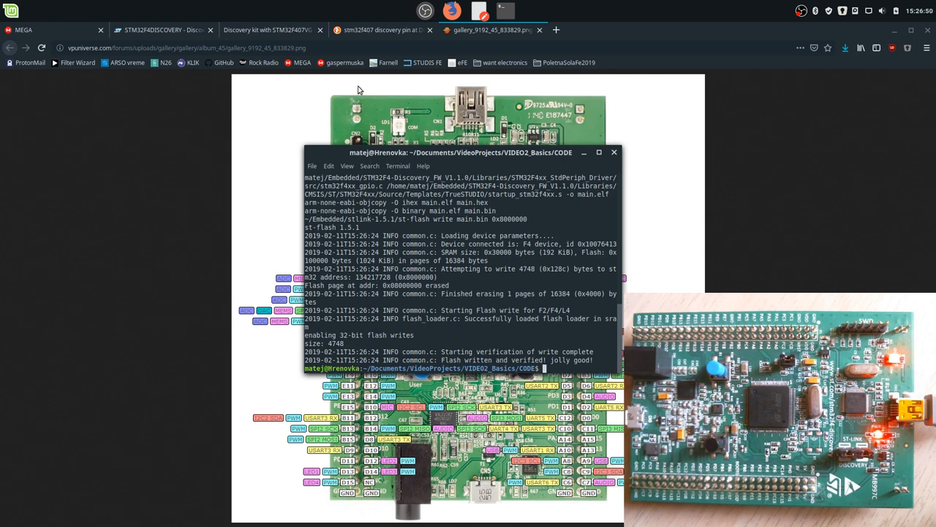
Step: Scroll the UM1472 manual to the LEDs section and highlight 'red' in the LD5 on PD14 description
click(161, 29)
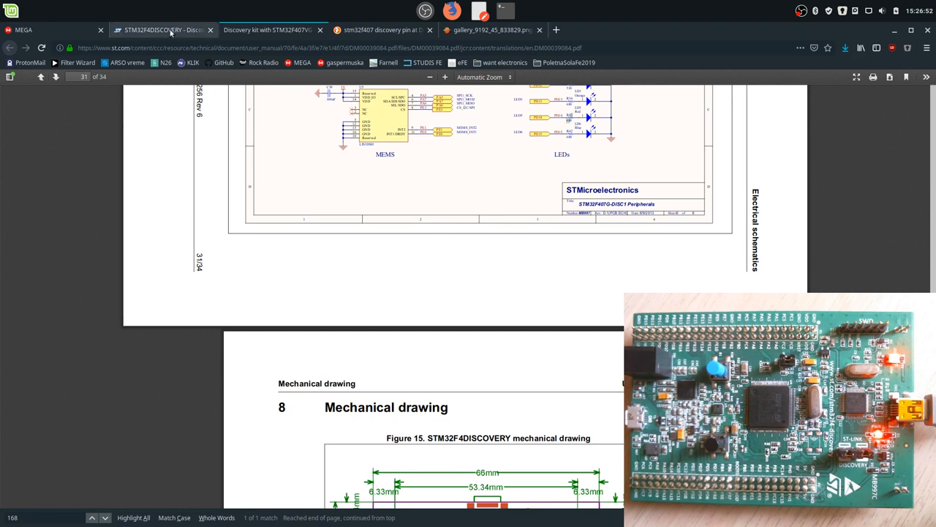
scroll(up, 3)
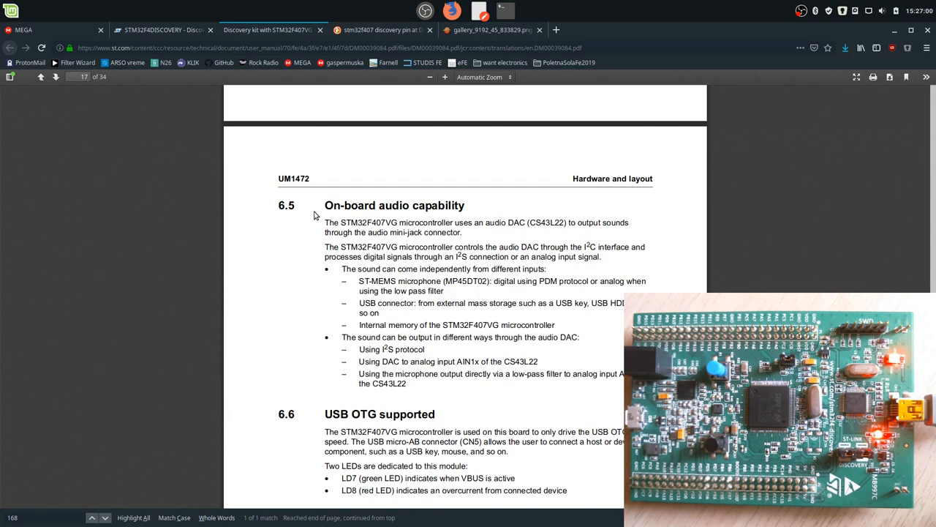
scroll(up, 3)
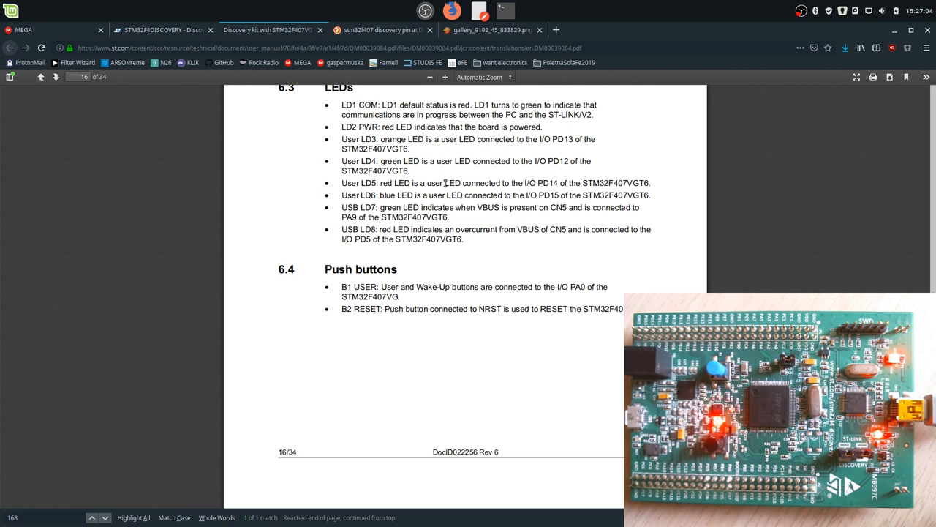
double_click(386, 183)
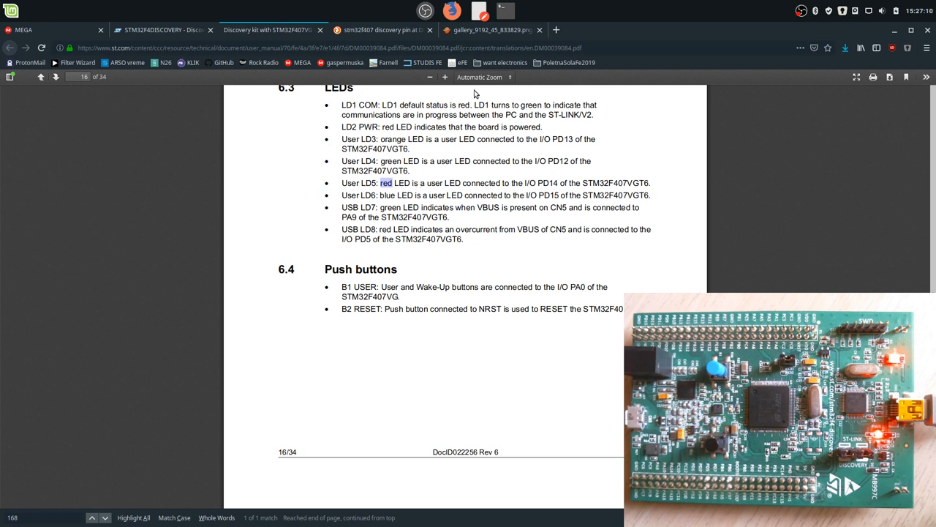
click(10, 10)
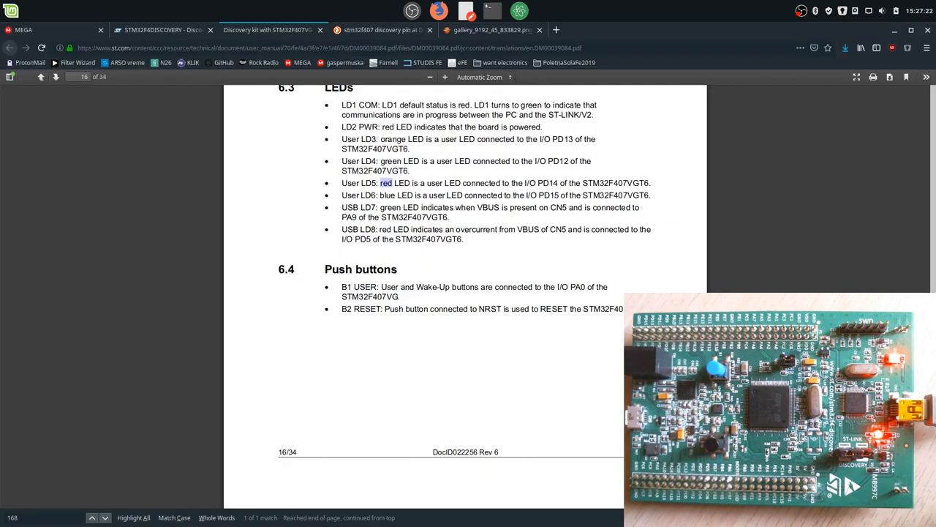
Step: Glance at the board pinout diagram, then return to the manual's LED and push-button section
click(490, 30)
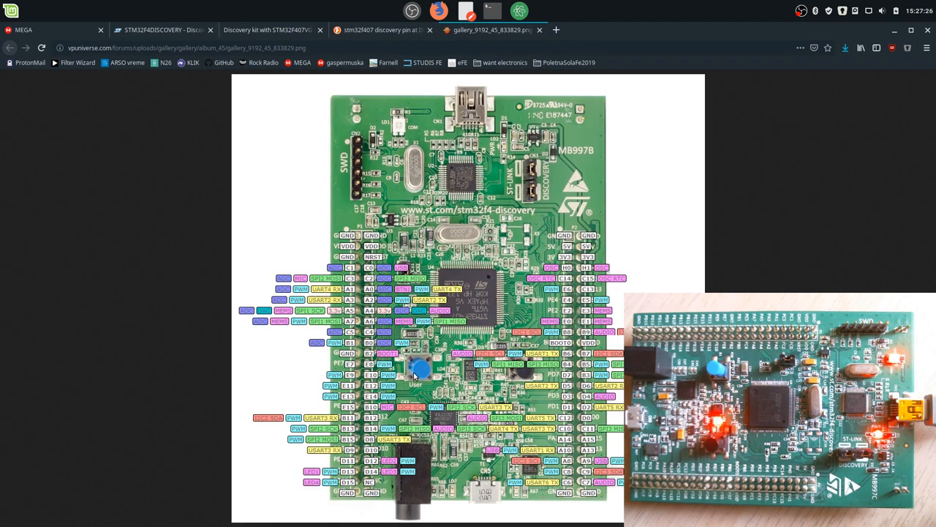
click(266, 29)
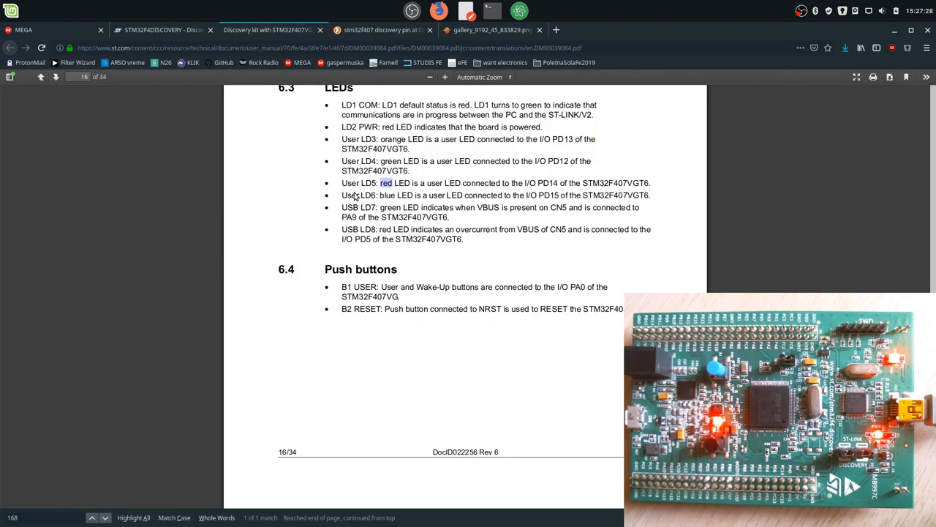
scroll(up, 3)
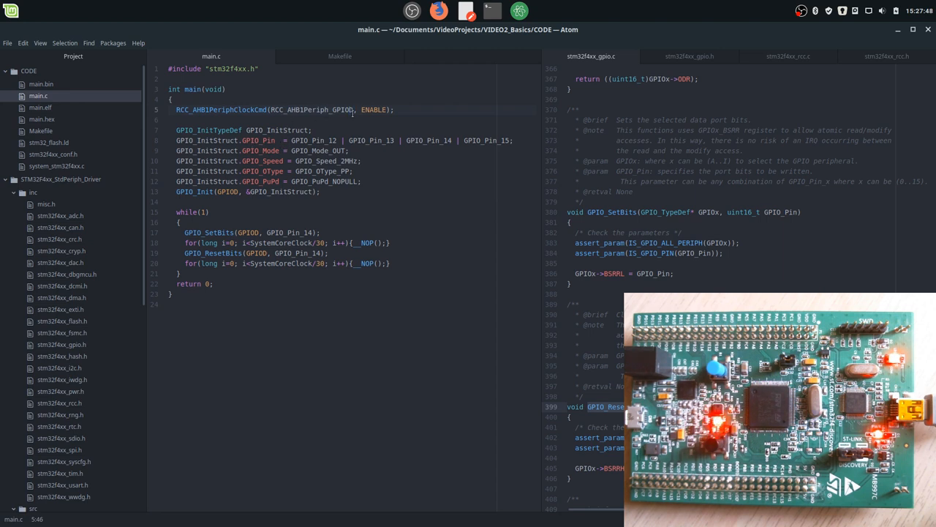
Step: Enable the GPIOA clock with | RCC_AHB1Periph_GPIOD style and configure GPIO_Pin_0 with GPIO_Mode_IN
text(| RCC_AHB1Periph_GPIOD)
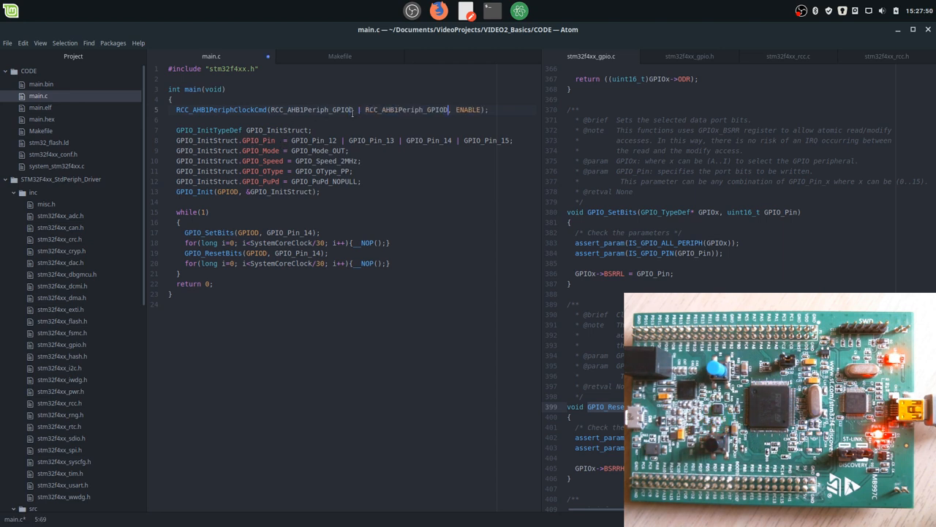
click(369, 110)
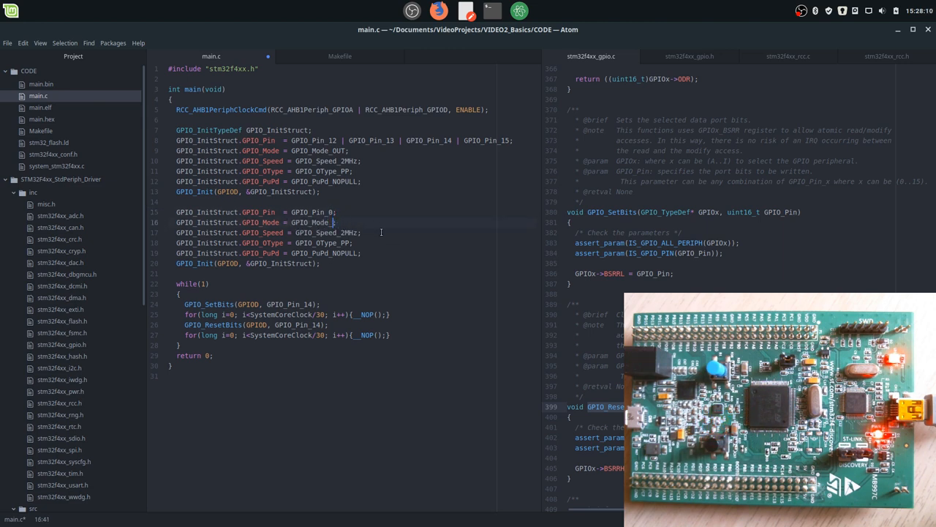
text(IN;)
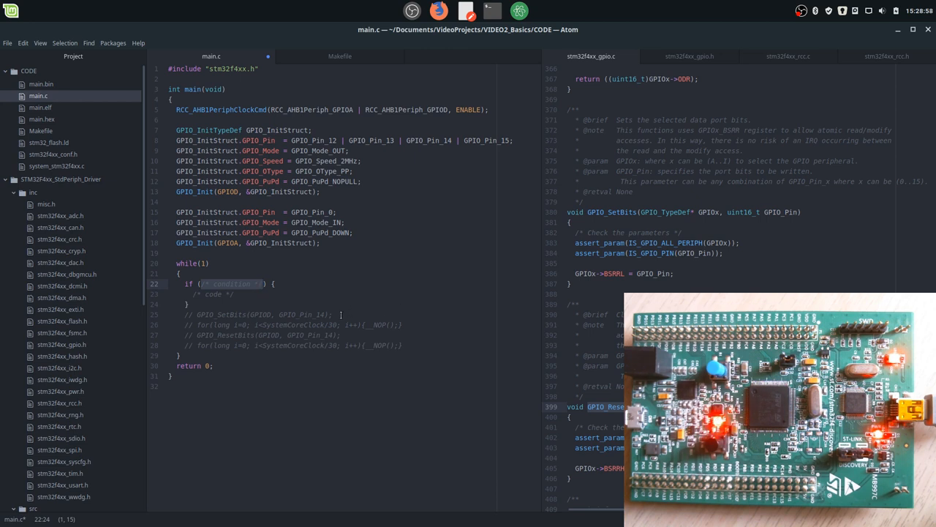
Step: Look up the read function in stm32f4xx_gpio.c and write if (GPIO_ReadInputDataBit(GPIOA, GPIO_Pin_0))
text(digitalR) {)
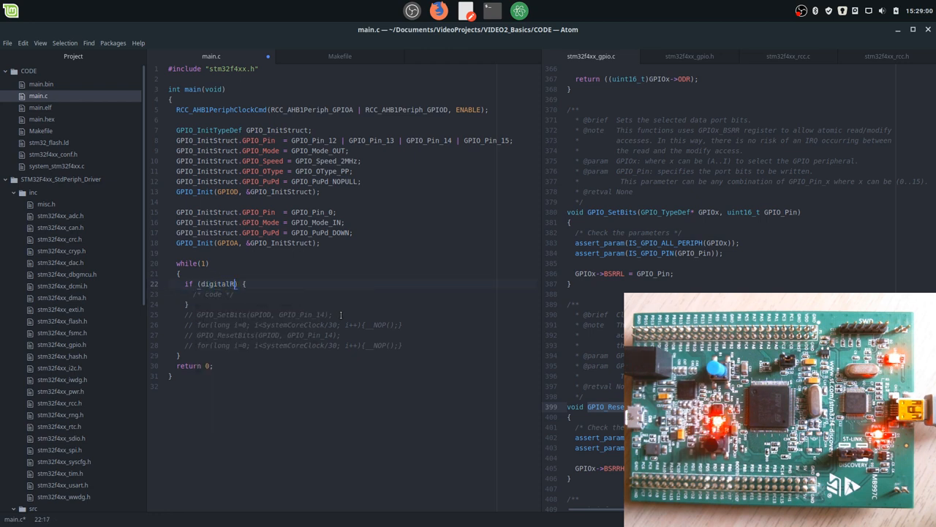
text(ead)
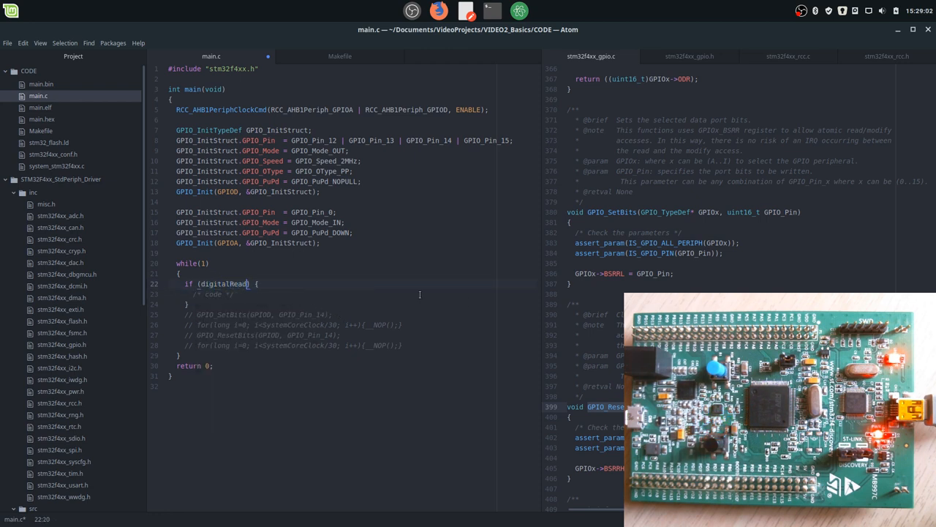
scroll(up, 3)
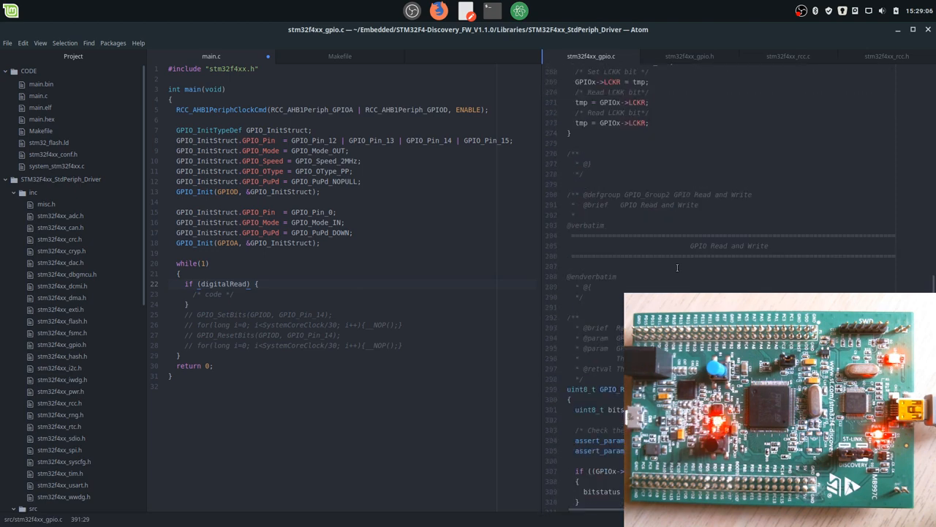
scroll(down, 3)
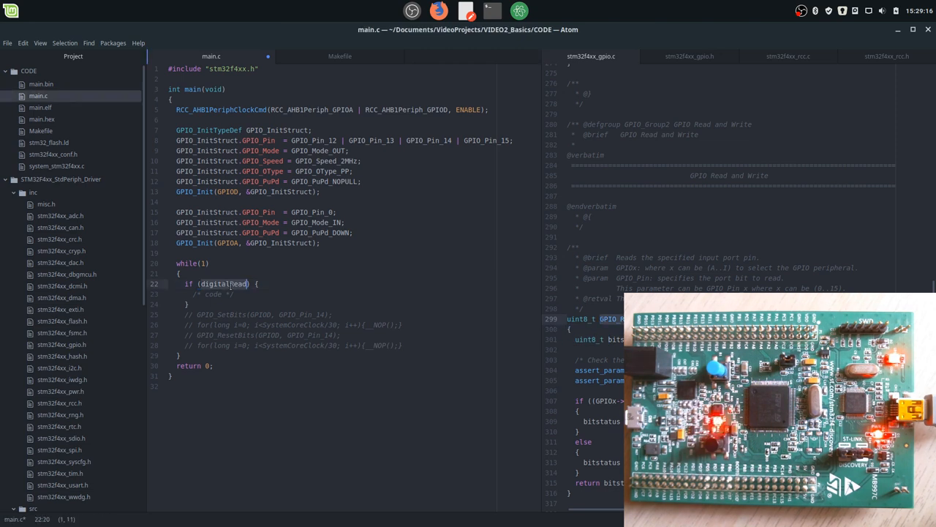
scroll(down, 3)
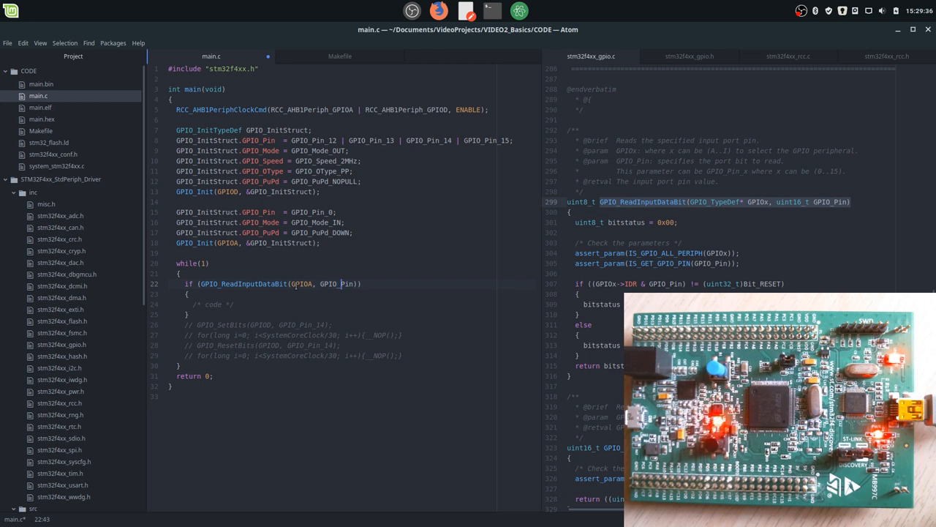
text(0)
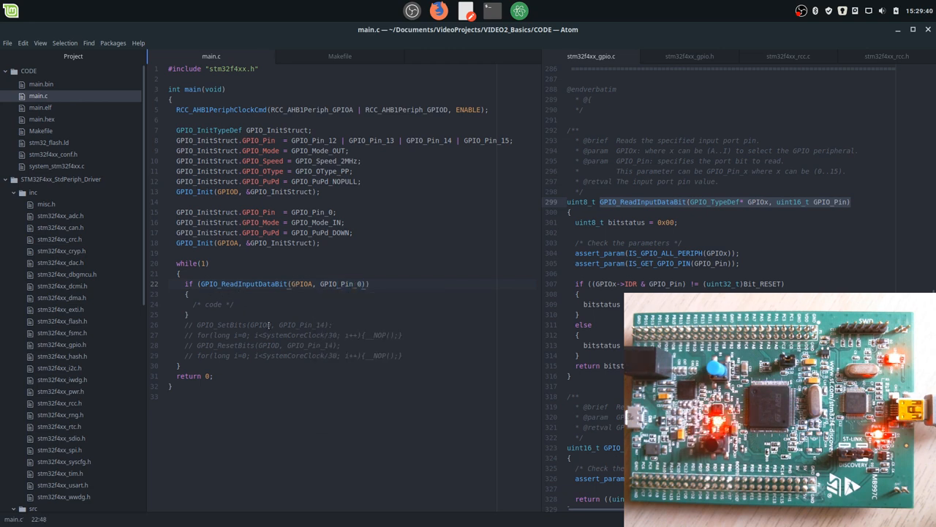
Step: Put GPIO_SetBits(GPIOD, GPIO_Pin_14); into the if body from the old LED code
click(325, 325)
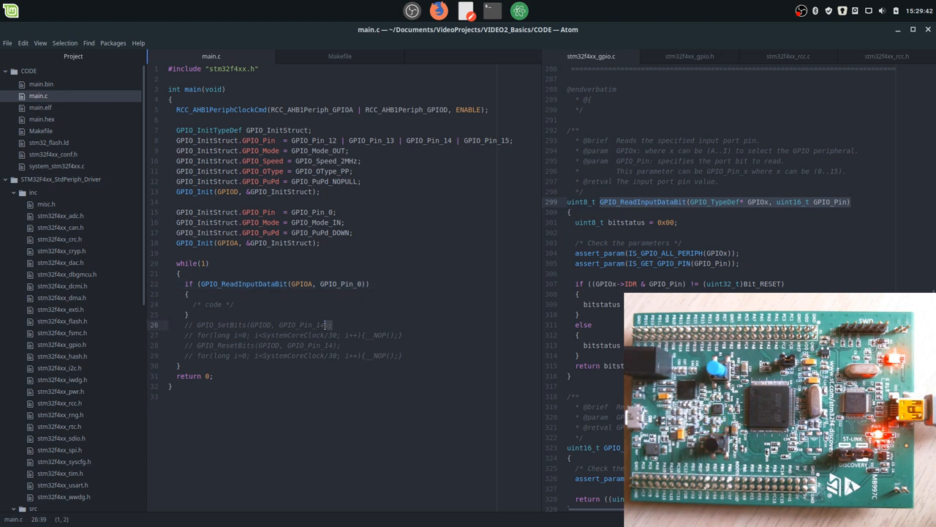
click(234, 303)
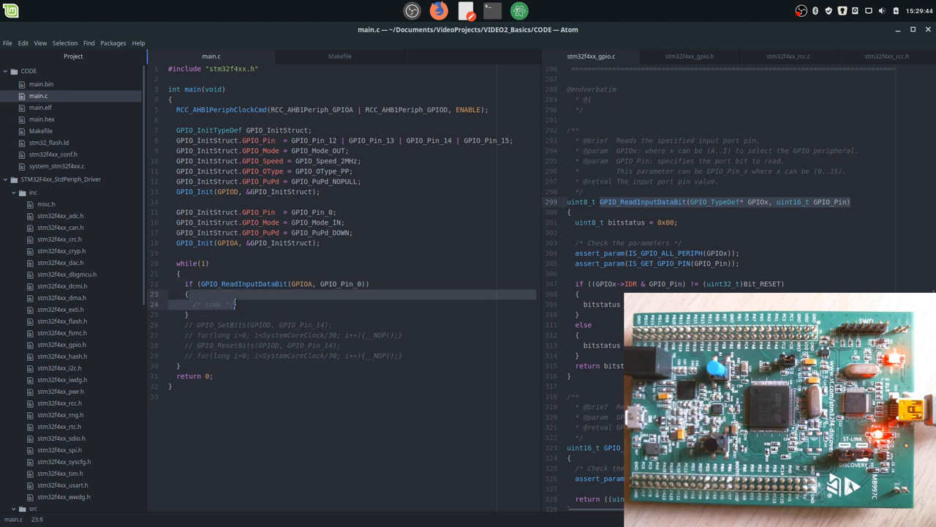
text(GPIO_SetBits(GPIOD, GPIO_Pin_14);)
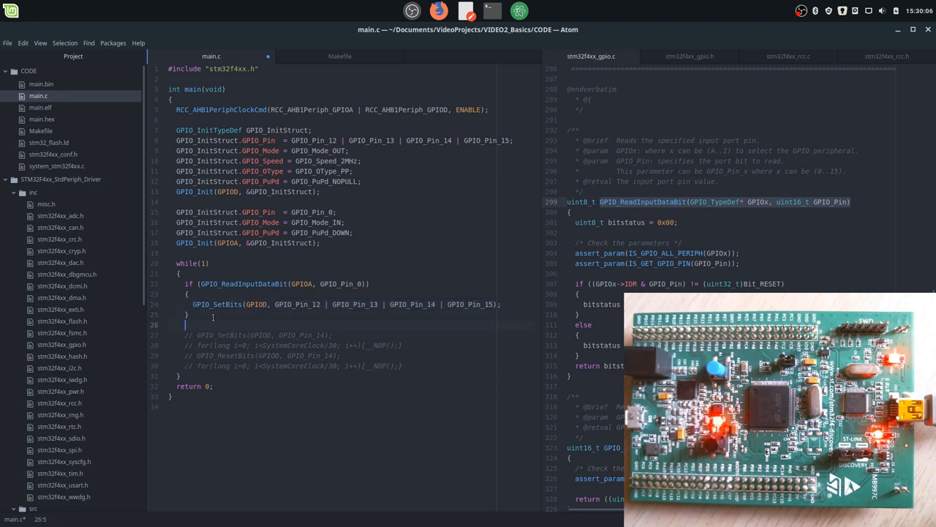
Step: Add an else branch with GPIO_ResetBits for GPIOD pins 12–15 so the LEDs turn off when PA0 is low
text(else)
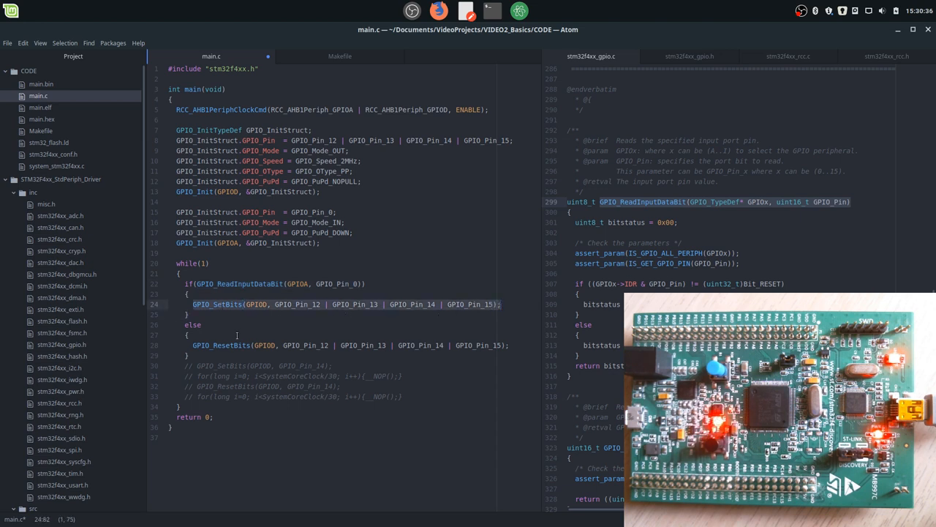
click(325, 304)
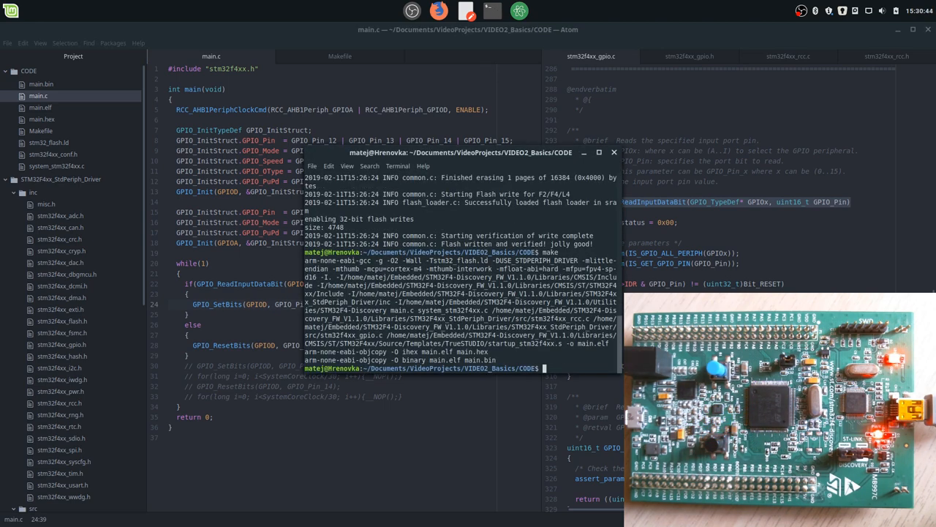
Step: Run make burn to build and flash the firmware to the Discovery board, verified by st-flash
text(make burn)
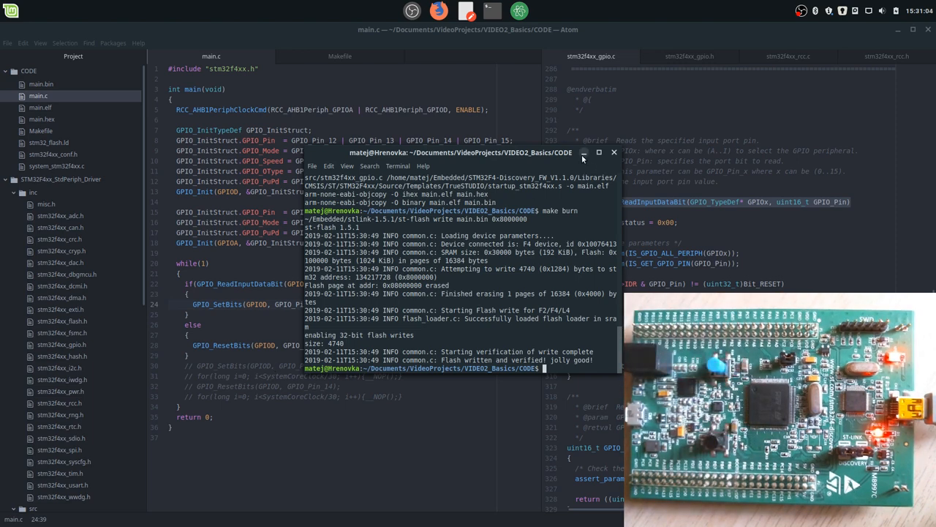
click(614, 152)
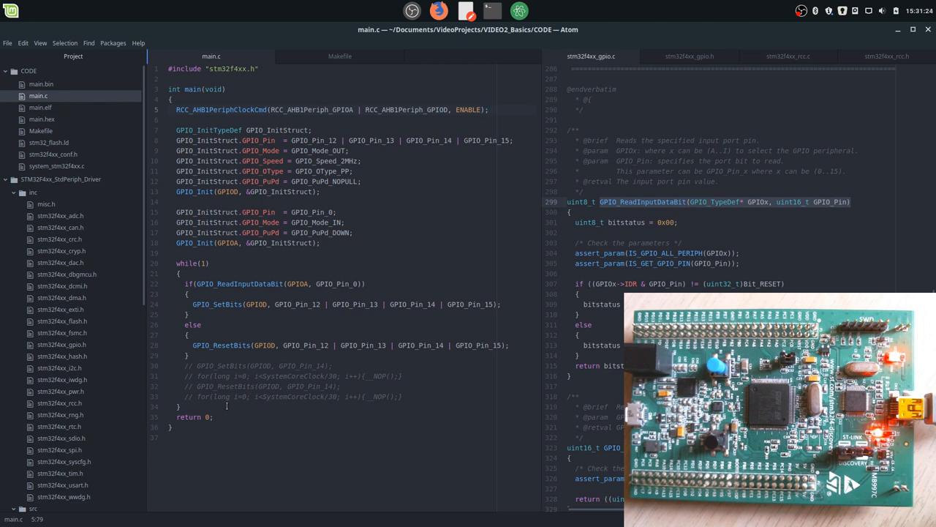
click(488, 110)
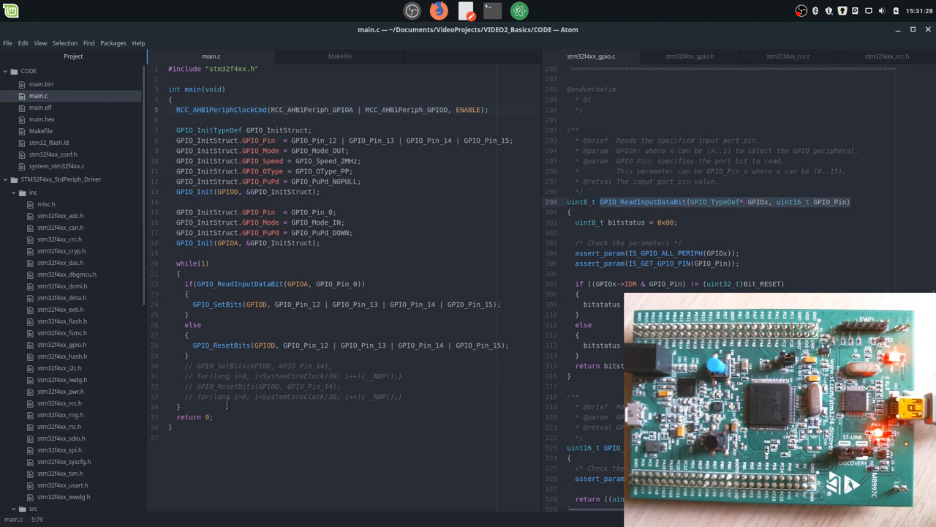
click(489, 110)
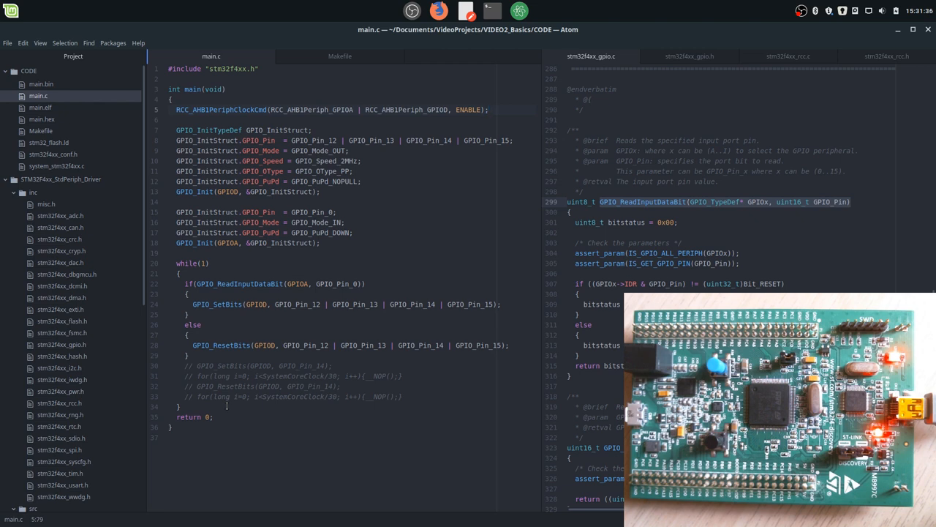
click(488, 109)
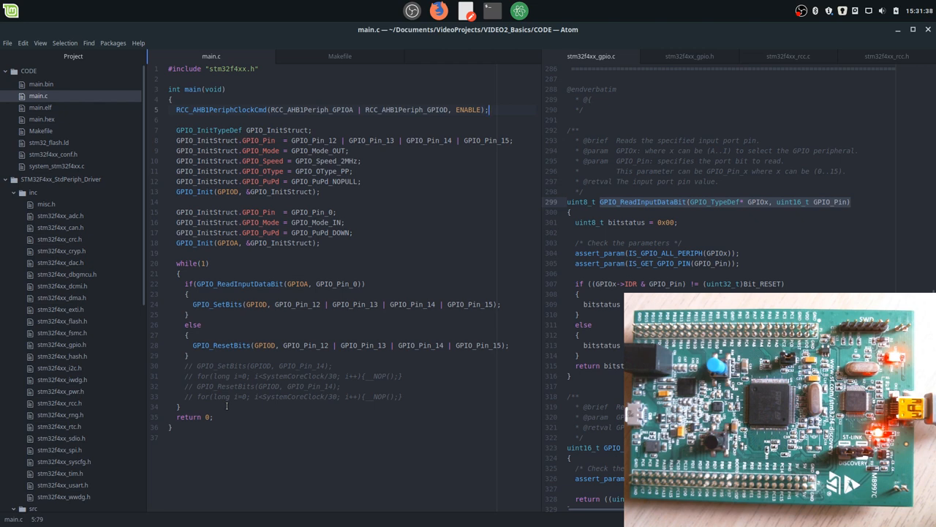